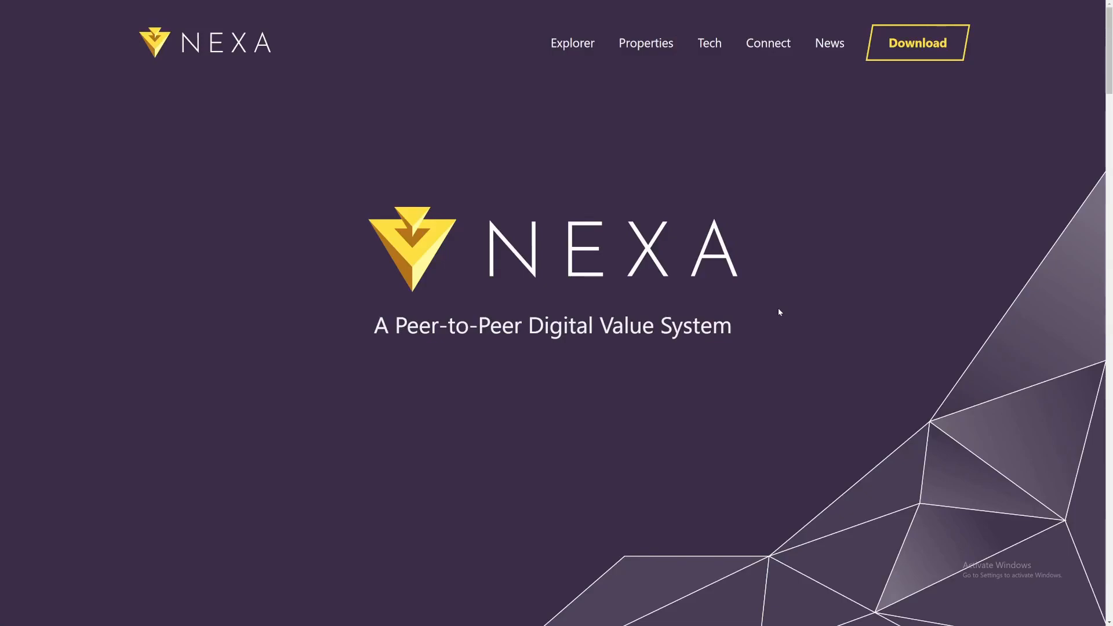
Download the 'Nexa 1.0.2.0 Windows 64bit' zip from the GitLab Nexa releases page
key(F11)
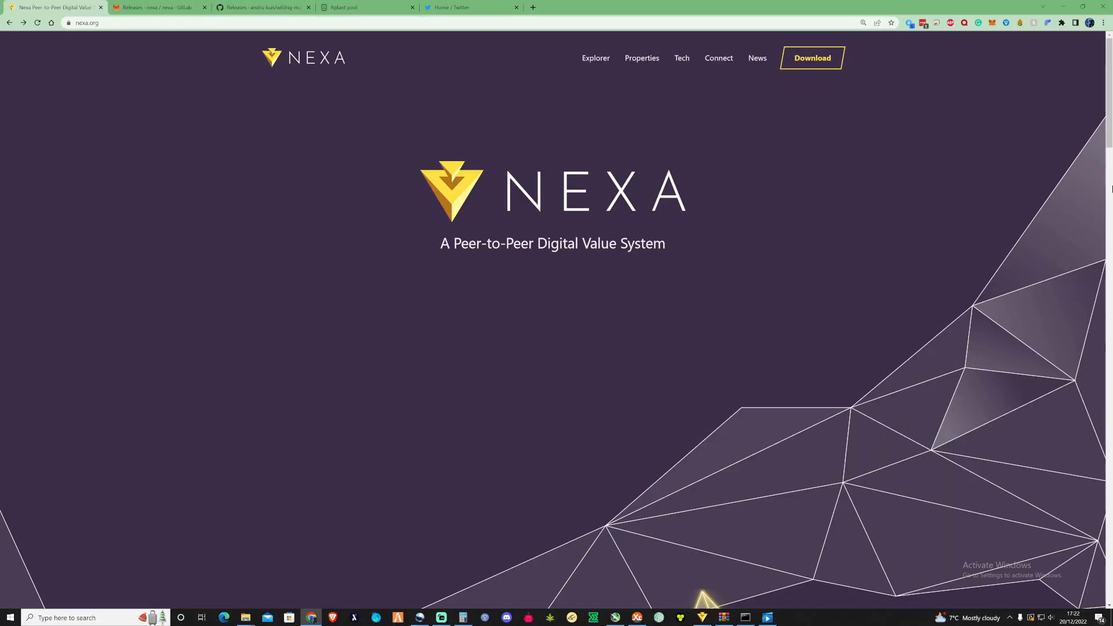
mouse_move(606, 194)
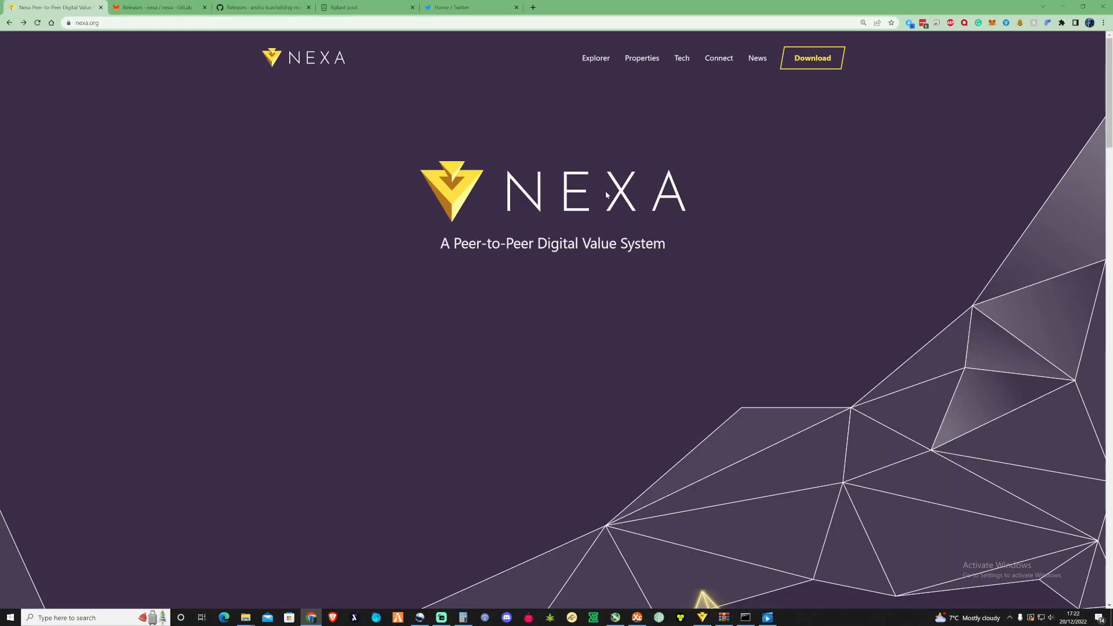
mouse_move(348, 177)
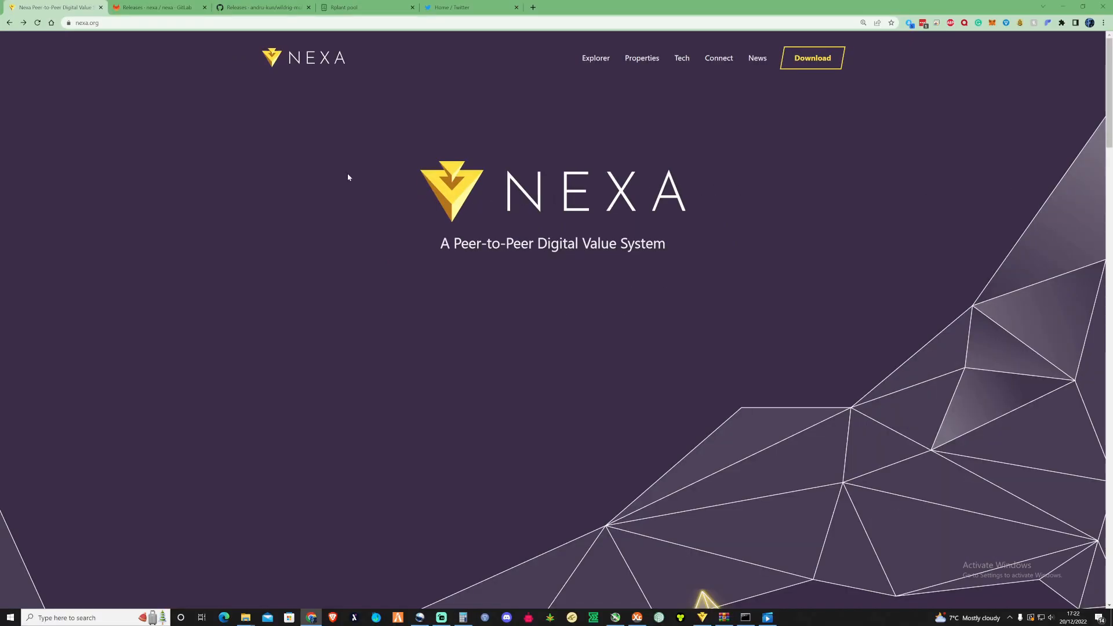
click(159, 7)
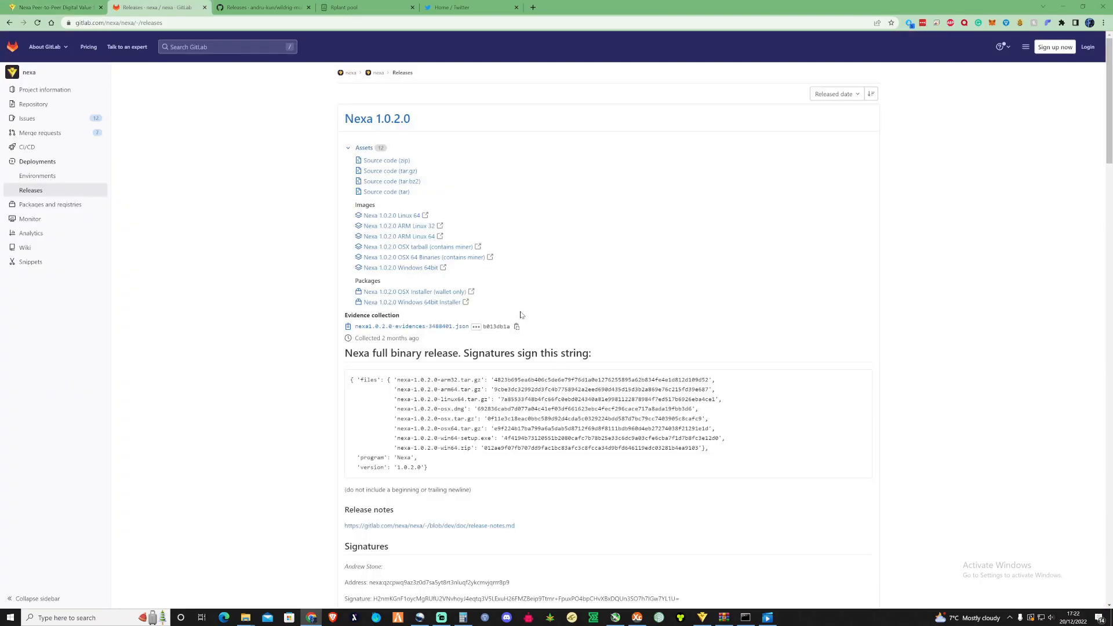
mouse_move(319, 396)
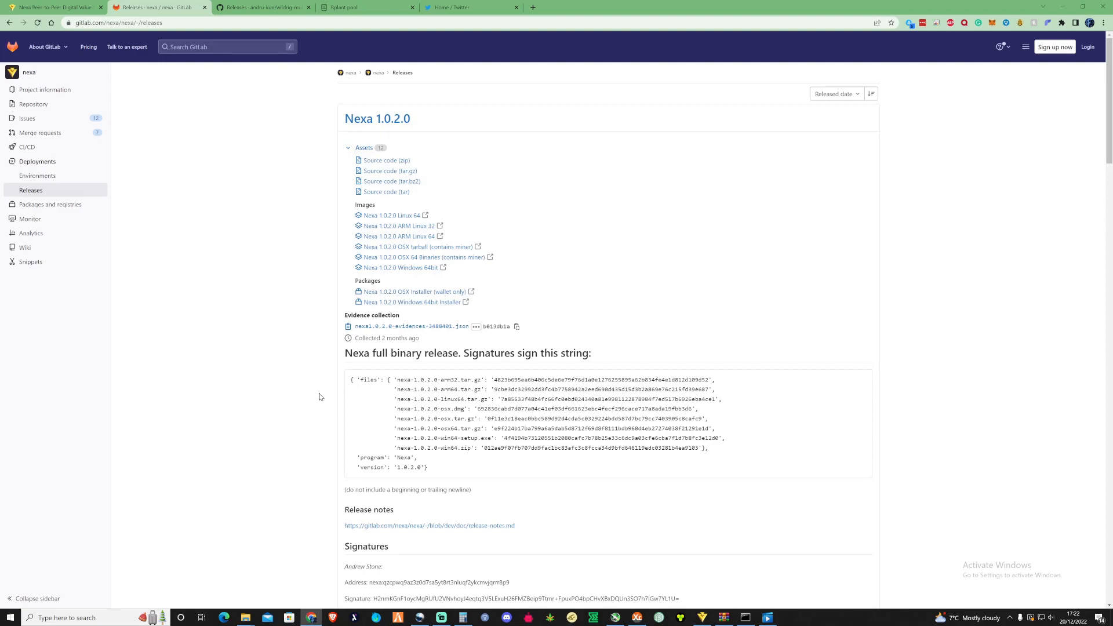
mouse_move(539, 365)
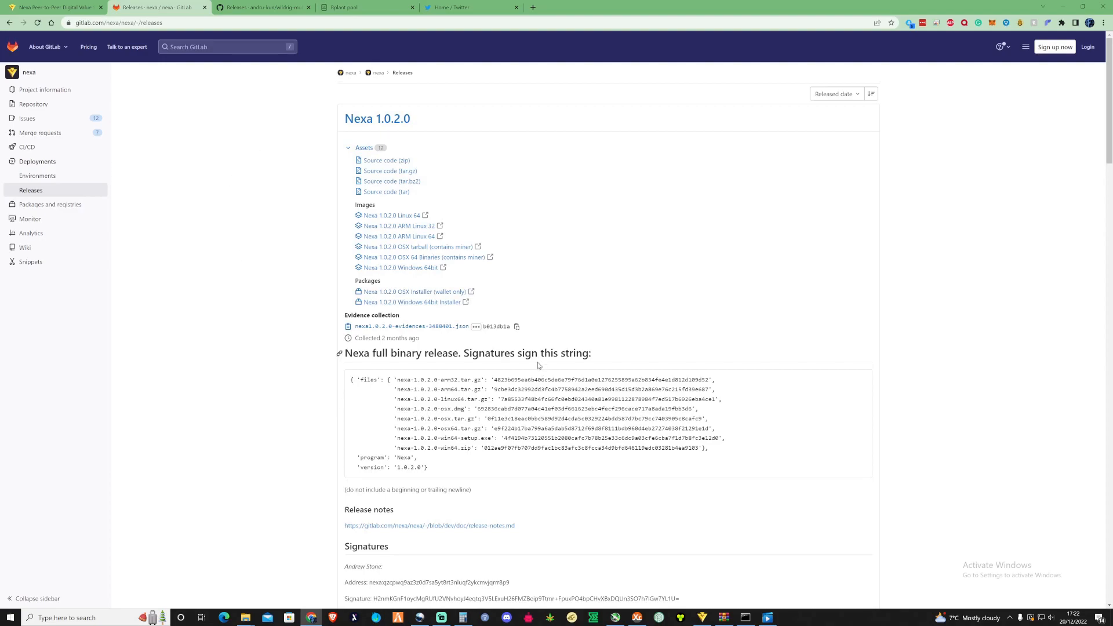
mouse_move(387, 273)
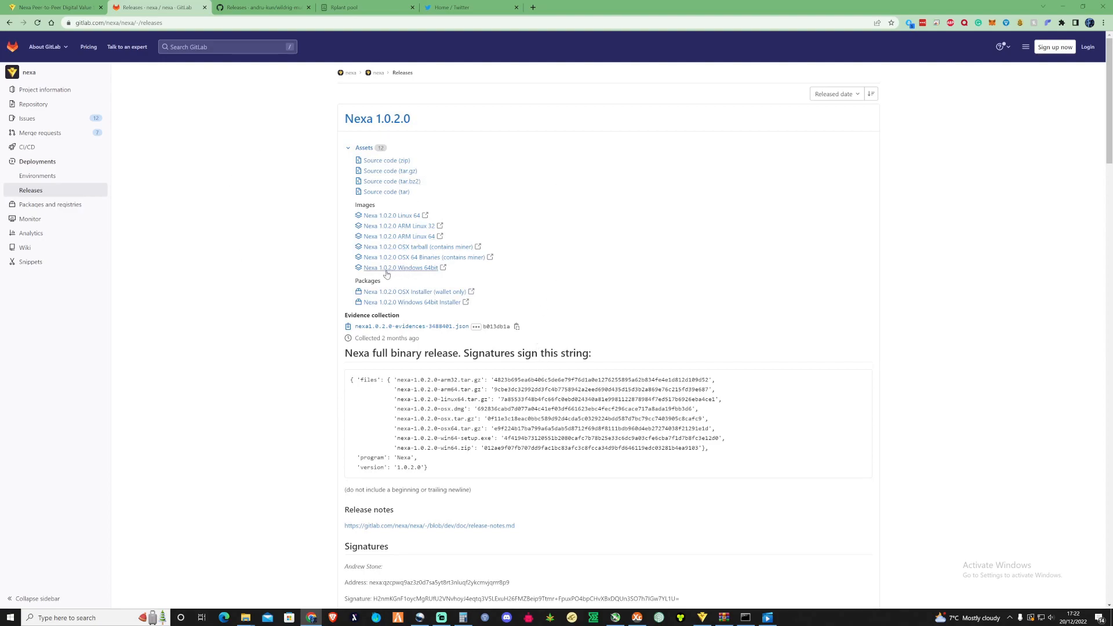
mouse_move(400, 268)
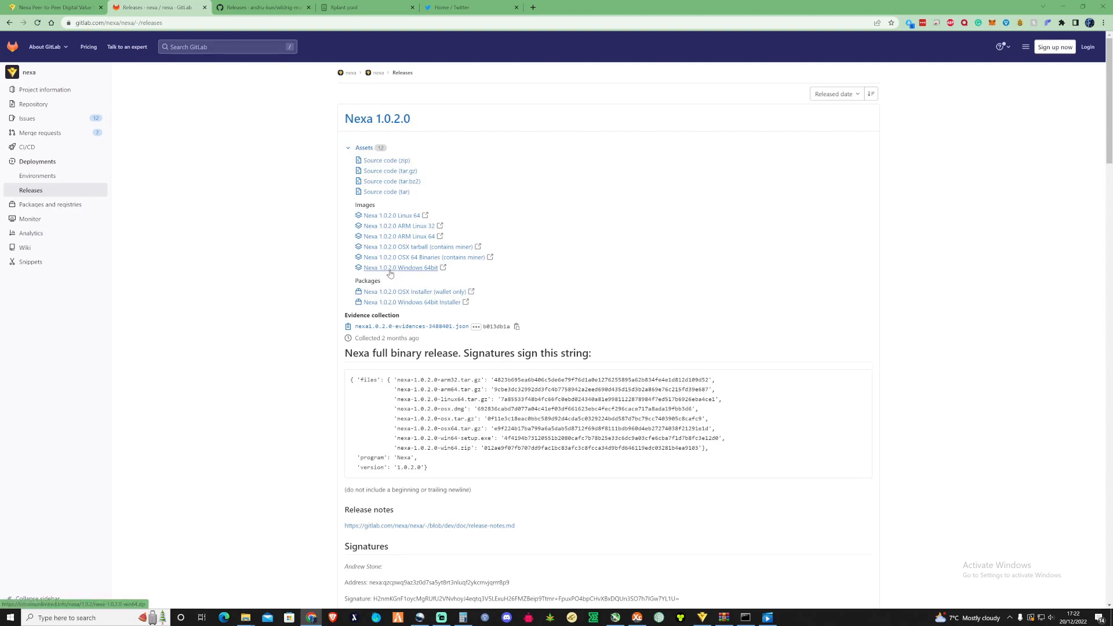
click(397, 268)
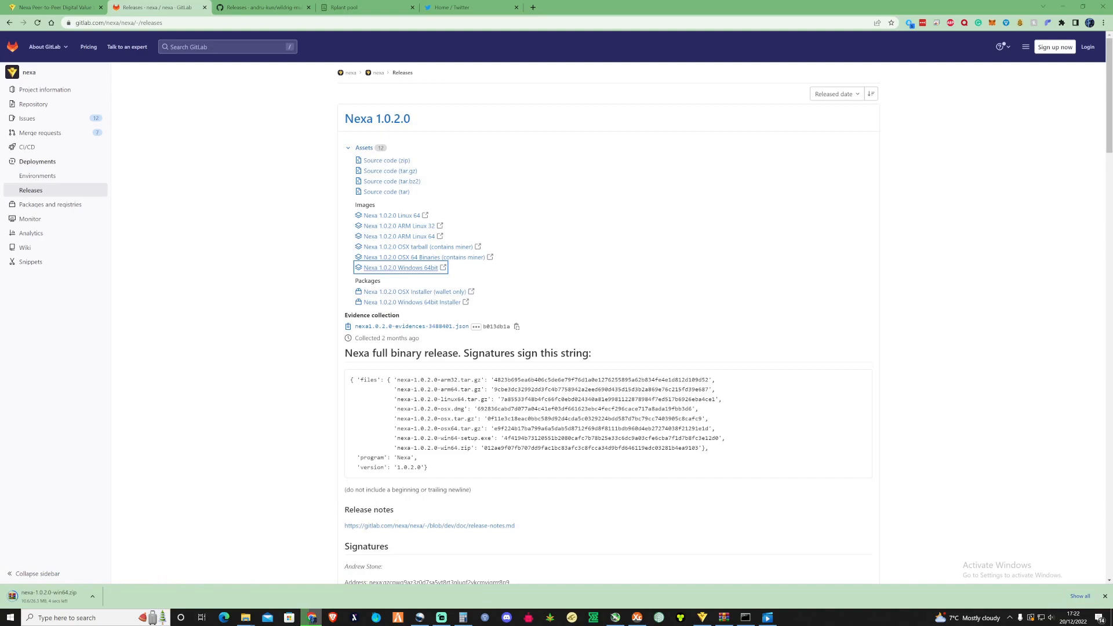
mouse_move(471, 477)
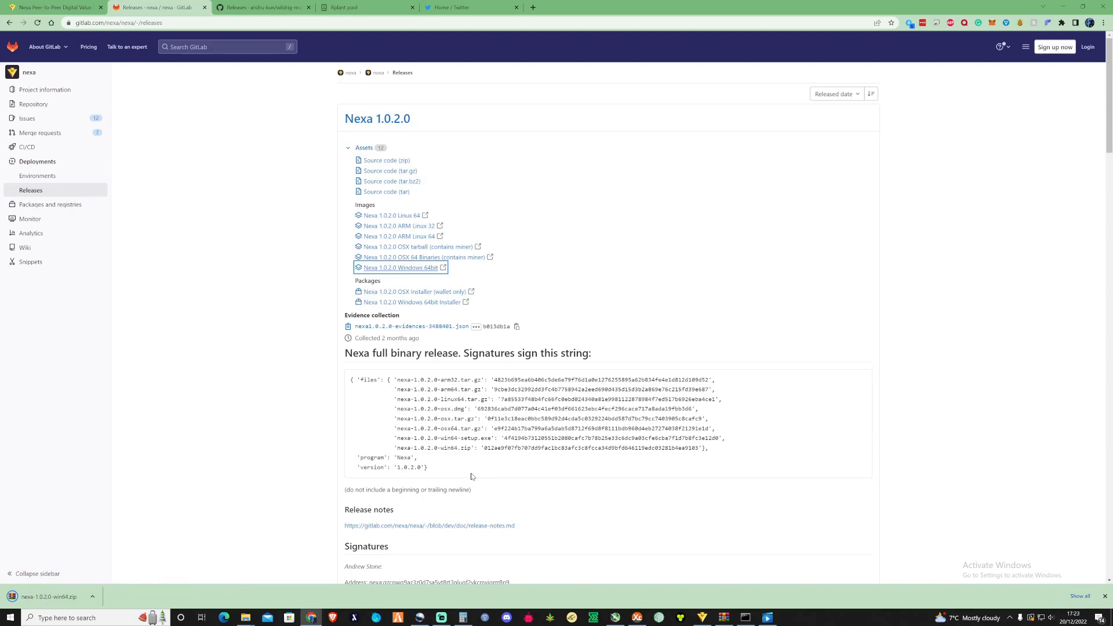
mouse_move(265, 5)
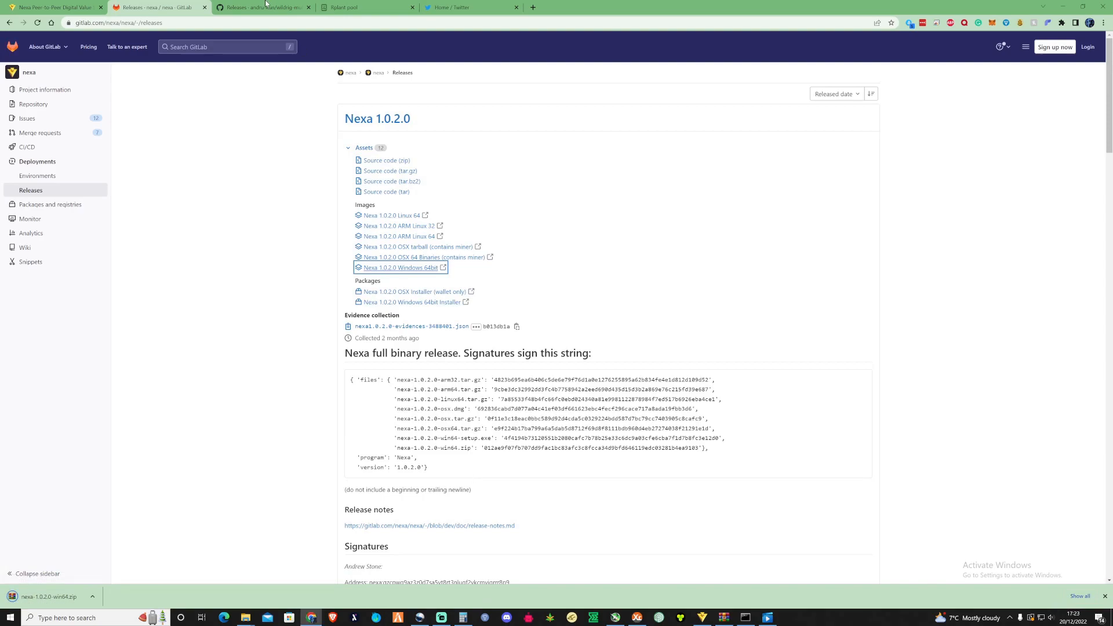
Show the GitHub WildRig Multi releases page with the 0.35.3 beta assets
click(260, 7)
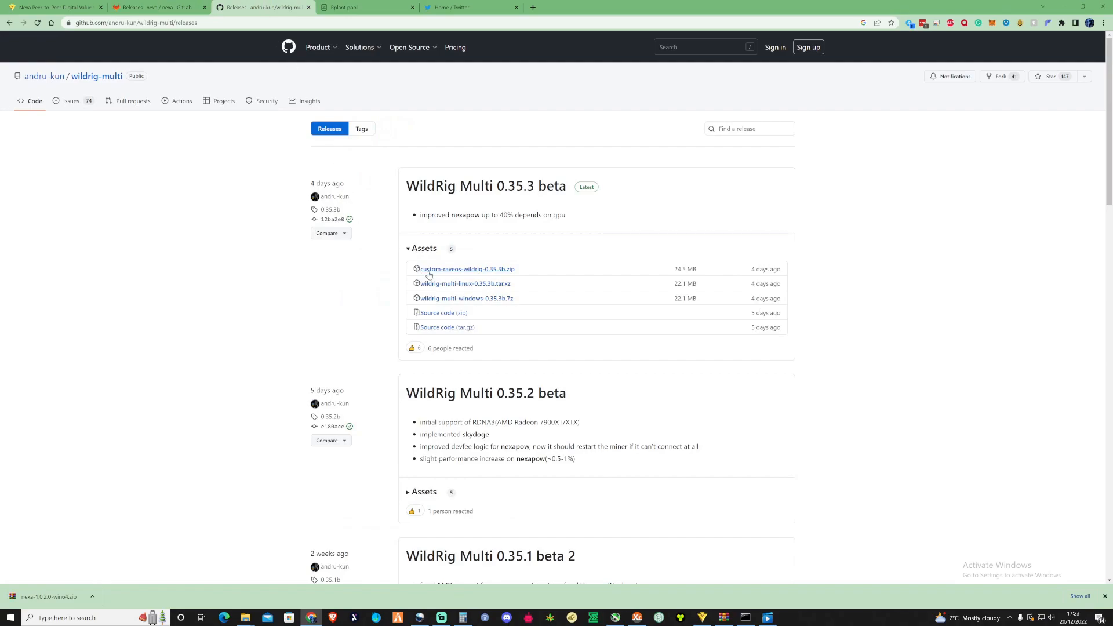
mouse_move(522, 251)
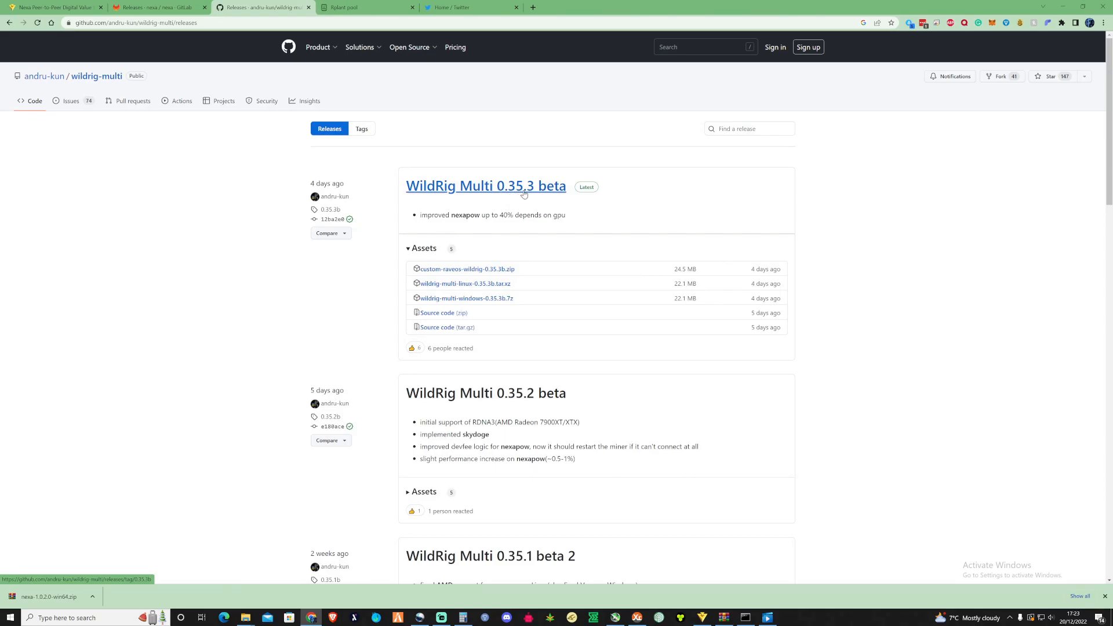
Create a new desktop folder named WildRigMulti via the right-click New menu
click(1076, 7)
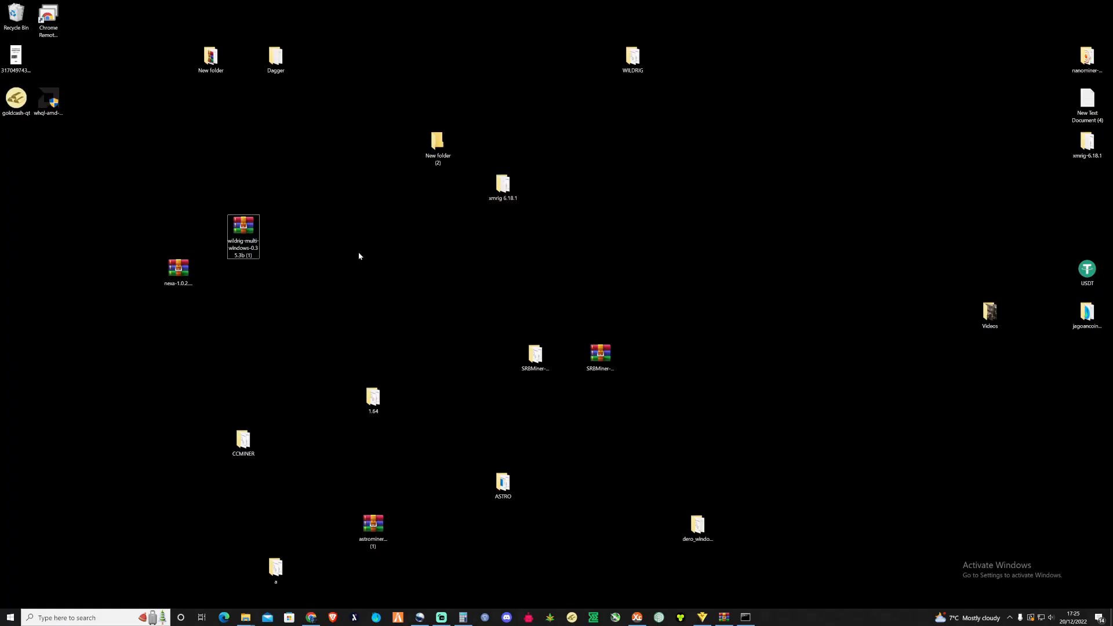
right_click(358, 255)
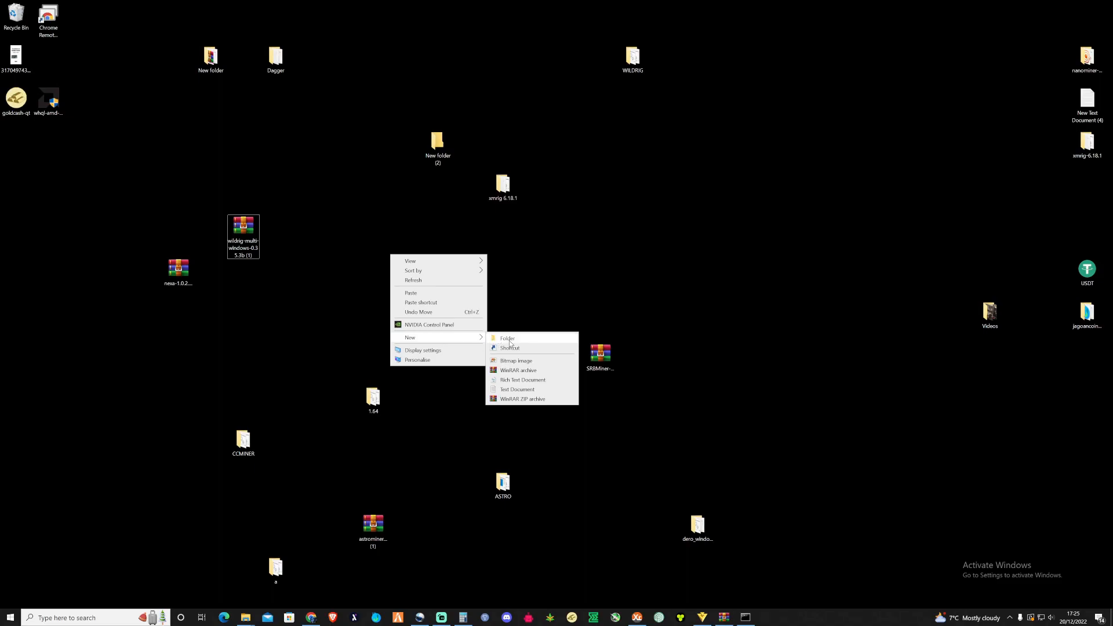
click(507, 338)
text(WildrigMul)
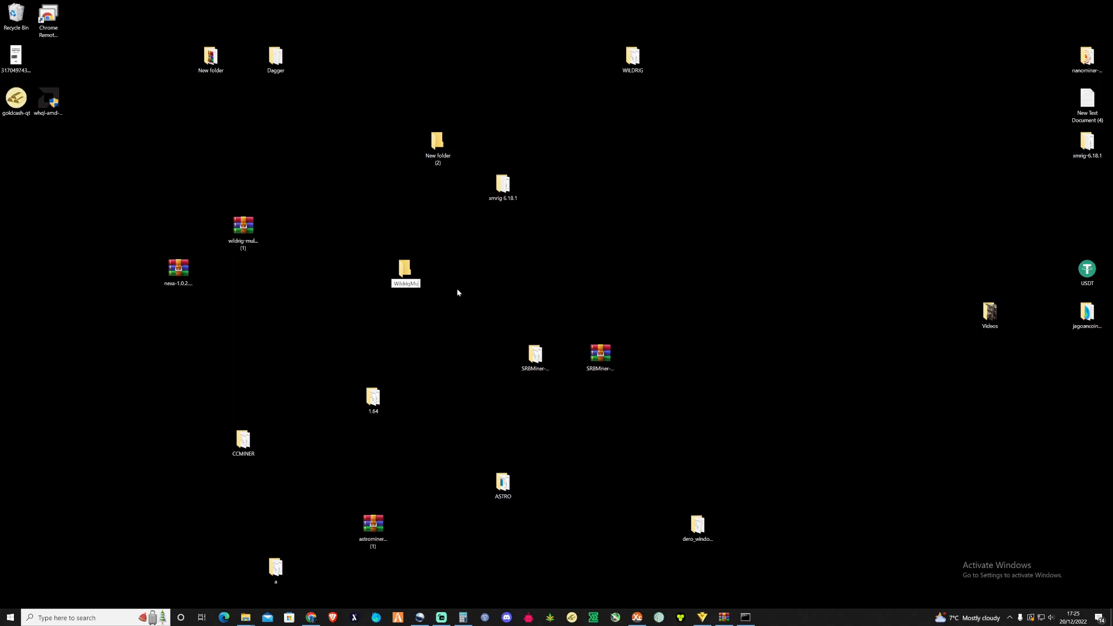
Extract all 50 files of the wildrig-multi-windows archive into the WildRigMulti folder
click(406, 271)
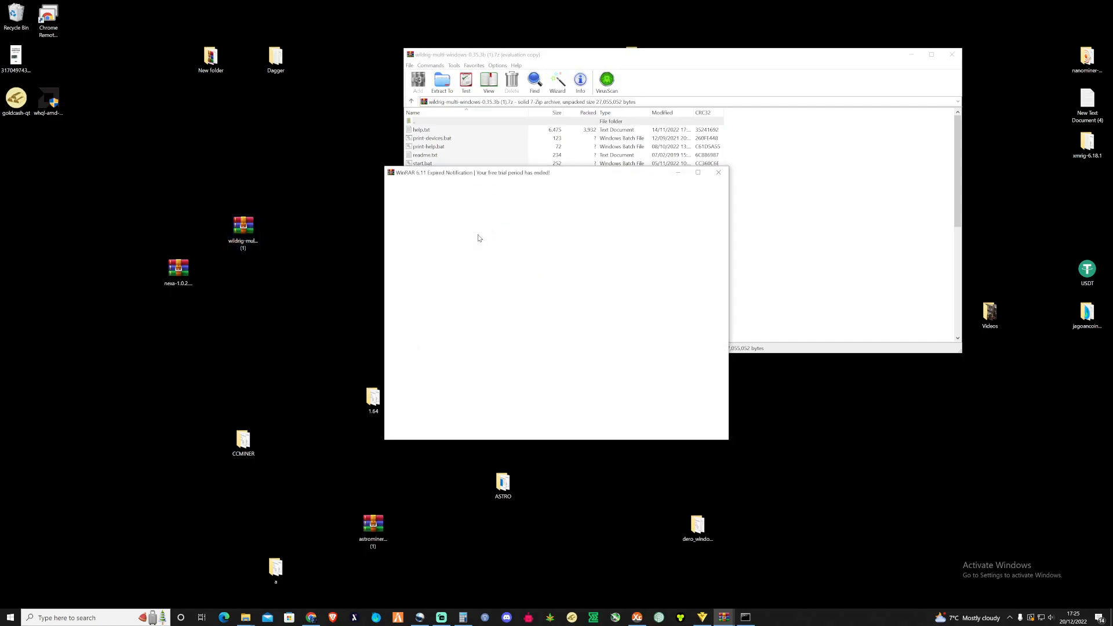
click(718, 173)
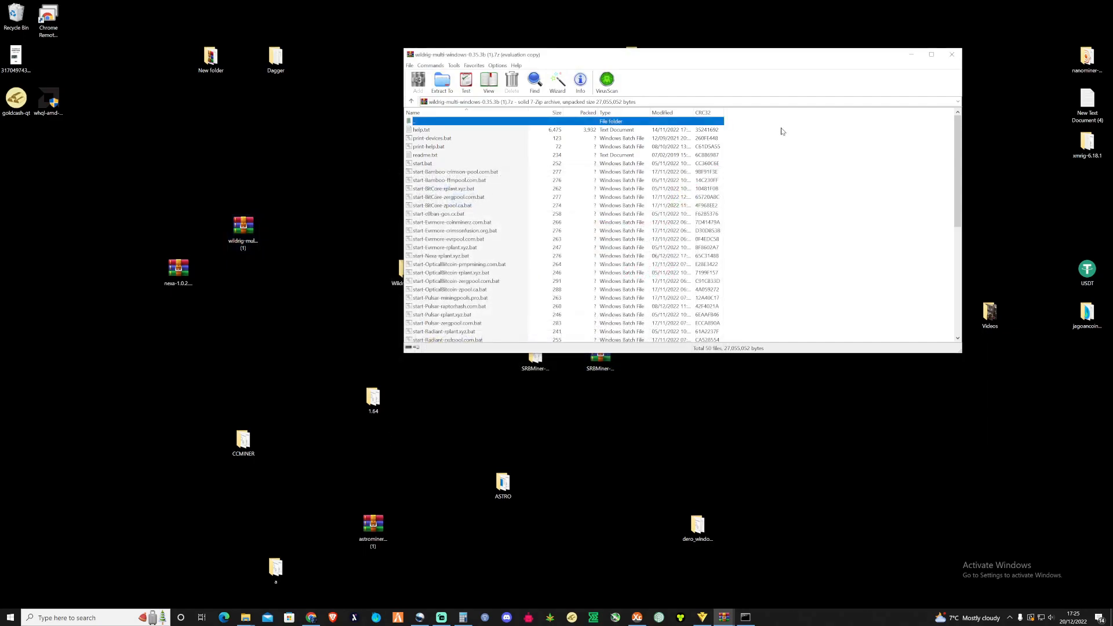
key(ctrl+a)
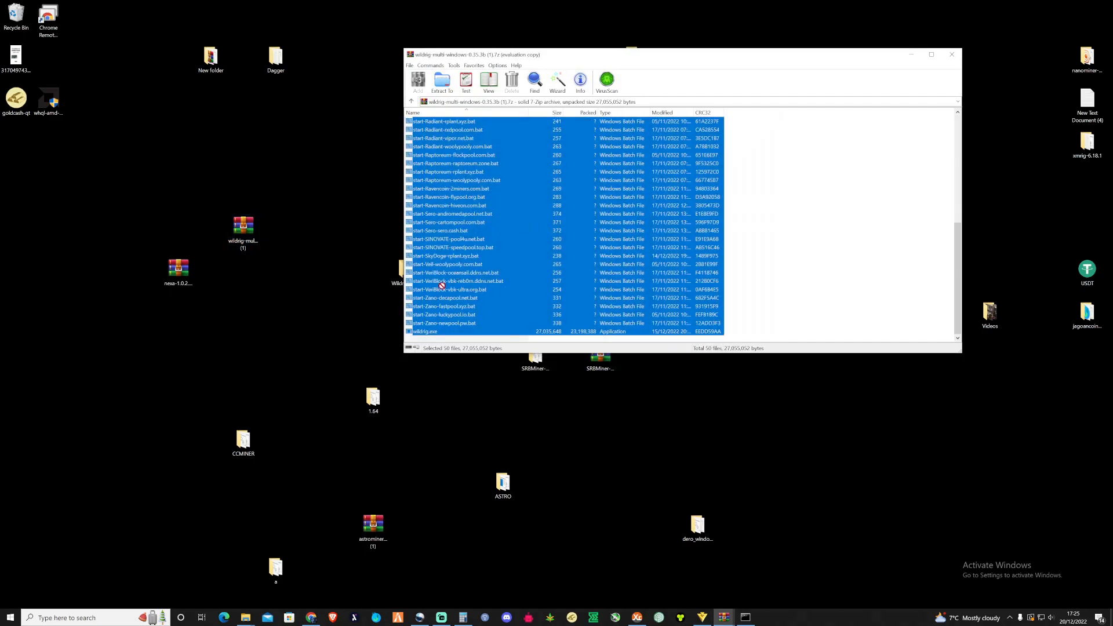
click(441, 81)
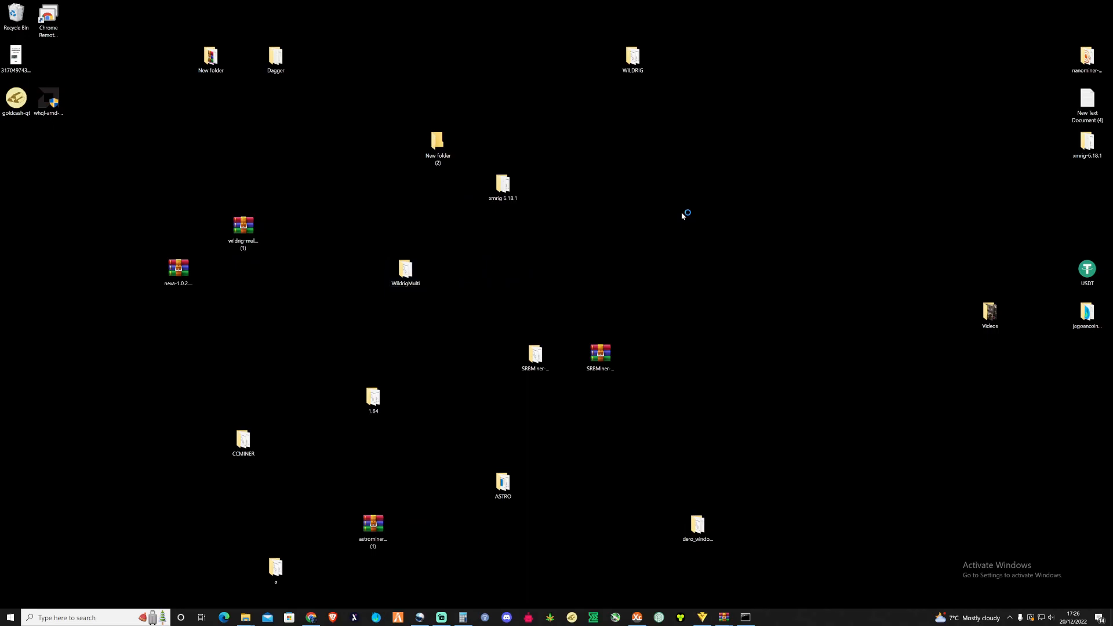
Review the extracted .bat files and wildrig application inside the WildRigMulti folder
double_click(405, 268)
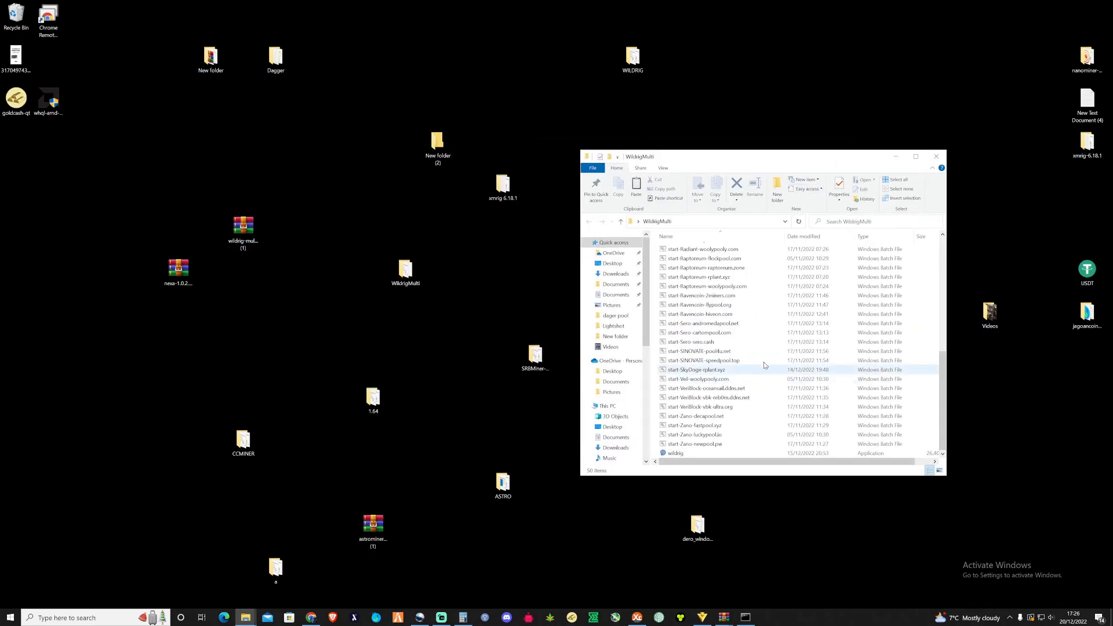
scroll(up, 3)
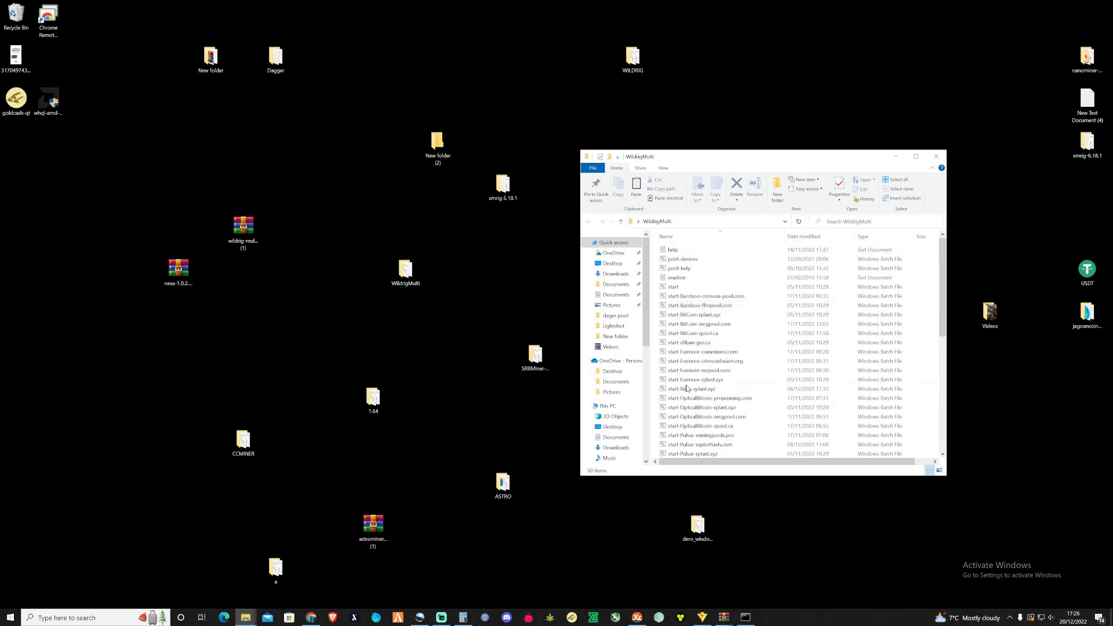
scroll(down, 3)
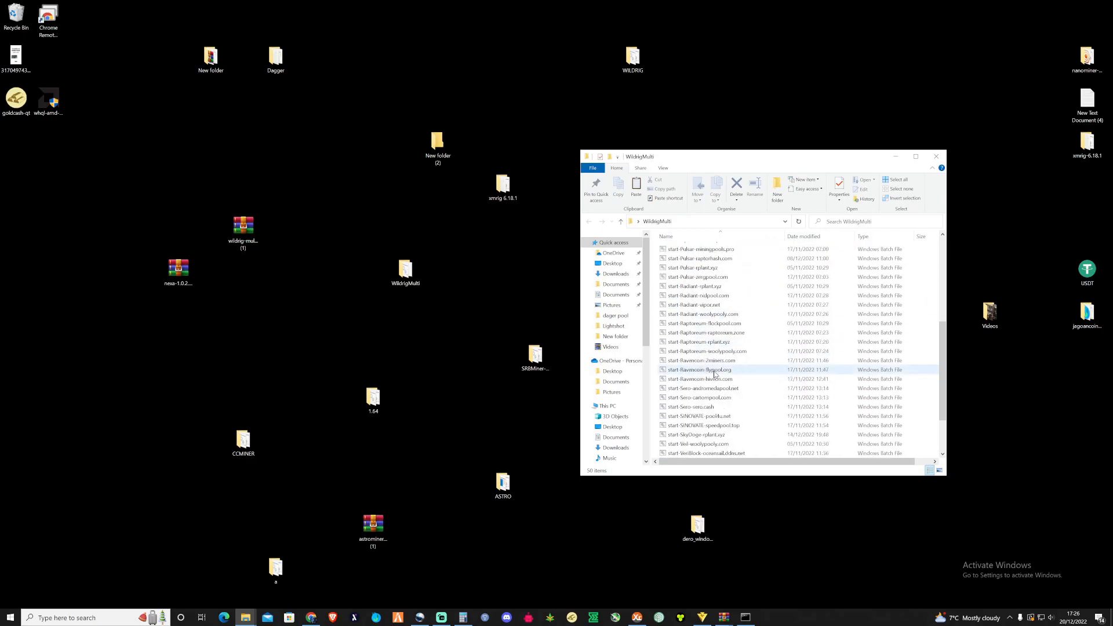
scroll(down, 3)
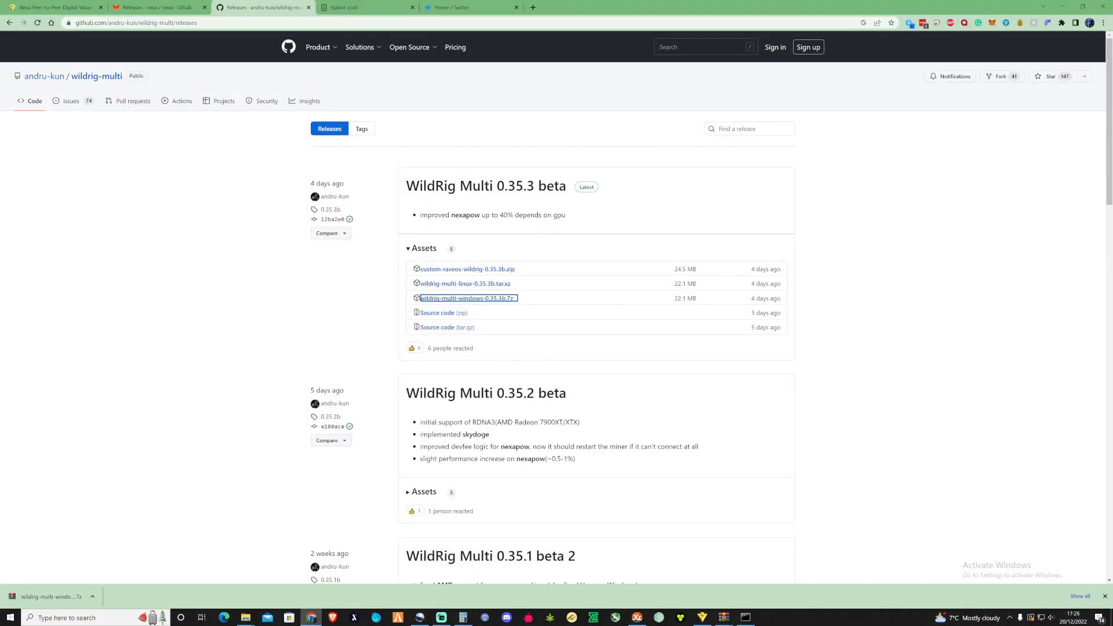
Show the MiningPoolStats Nexa page listing rplant.xyz and crypto137.com pools
click(367, 7)
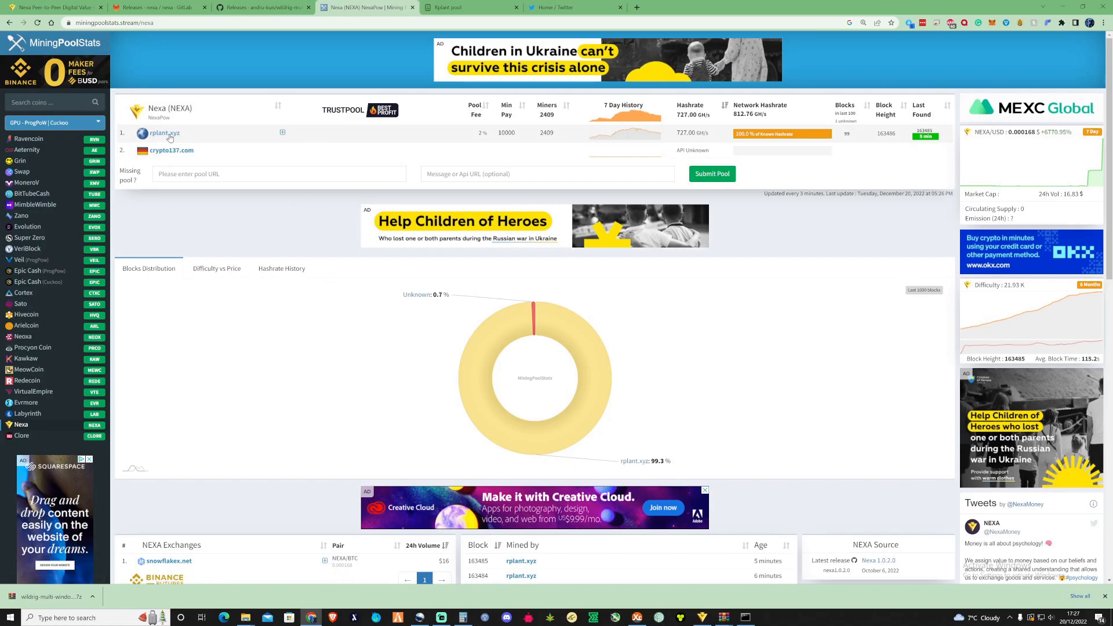
mouse_move(180, 158)
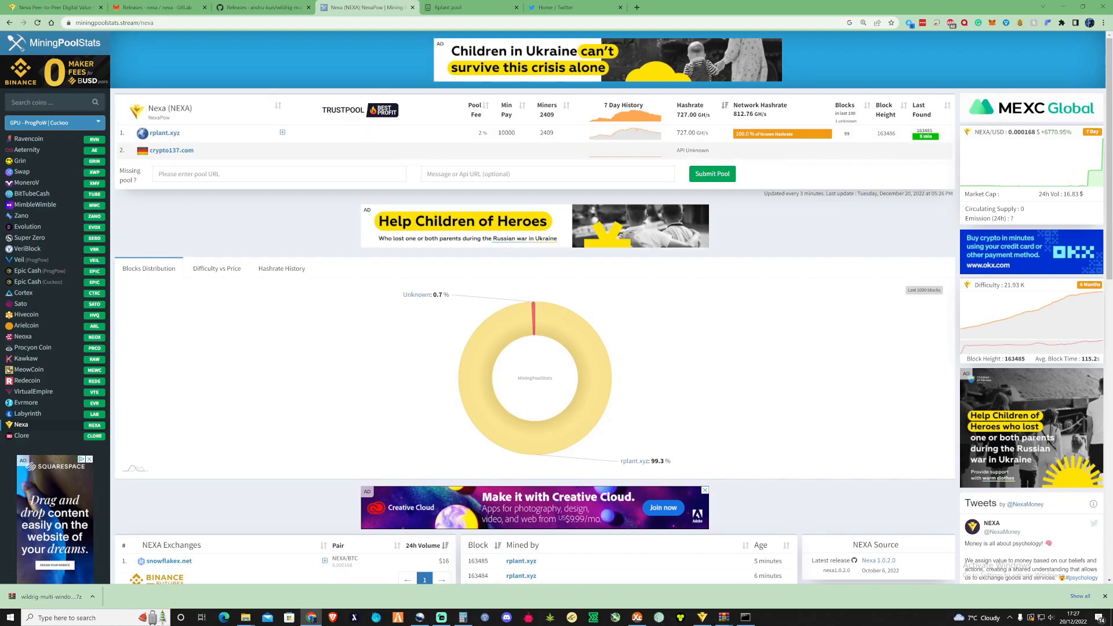
mouse_move(832, 147)
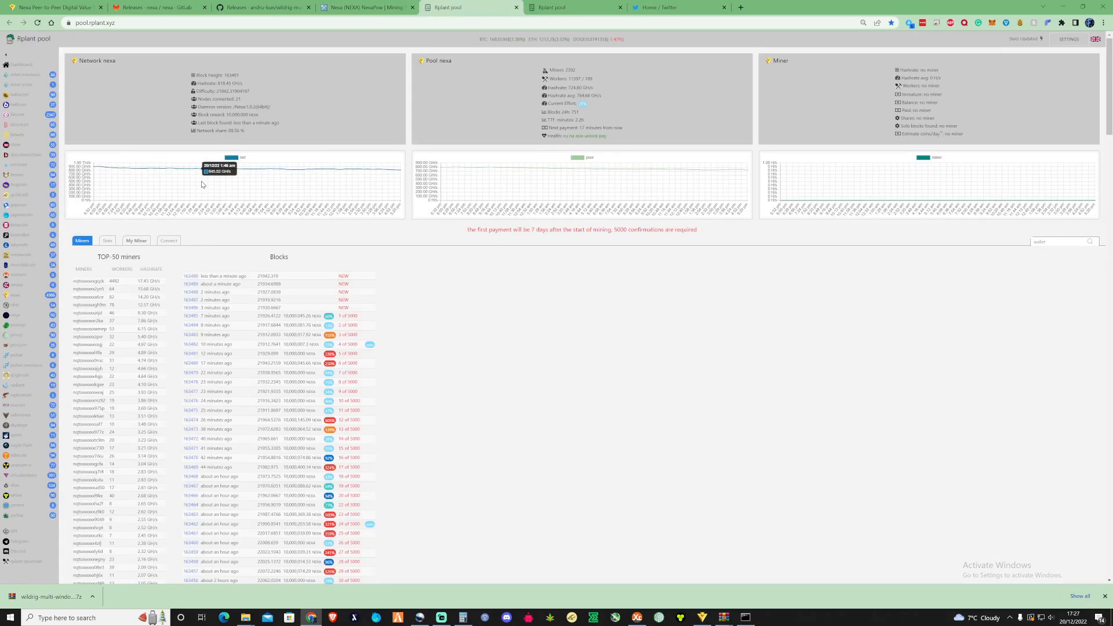
mouse_move(731, 412)
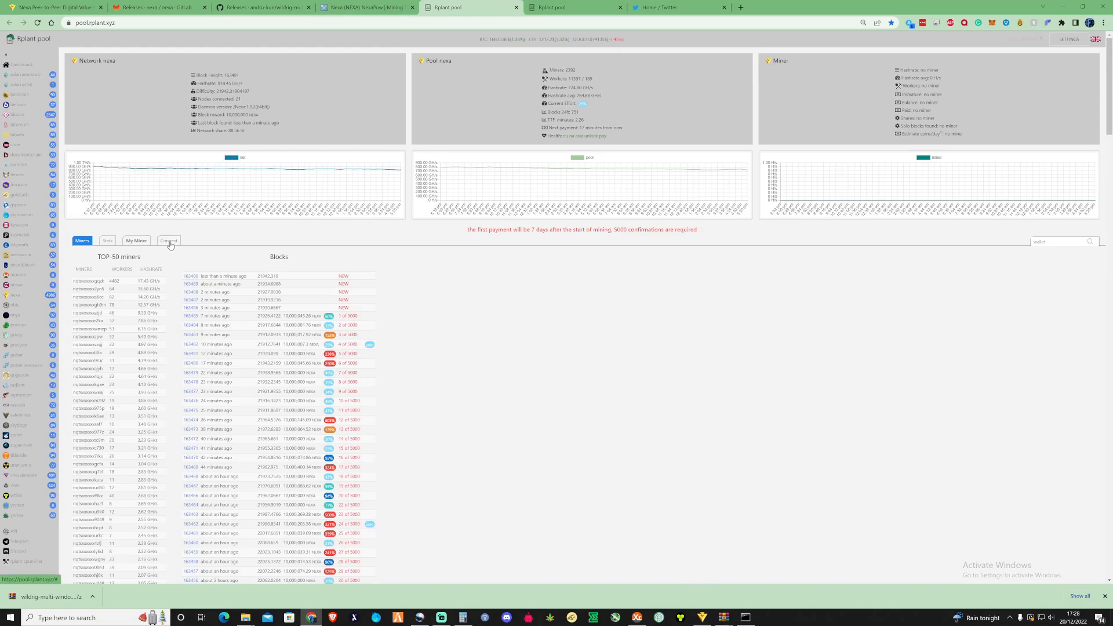
Generate and copy an Rplant wildrig multi script for Windows, Europe server, worker 3090
click(168, 240)
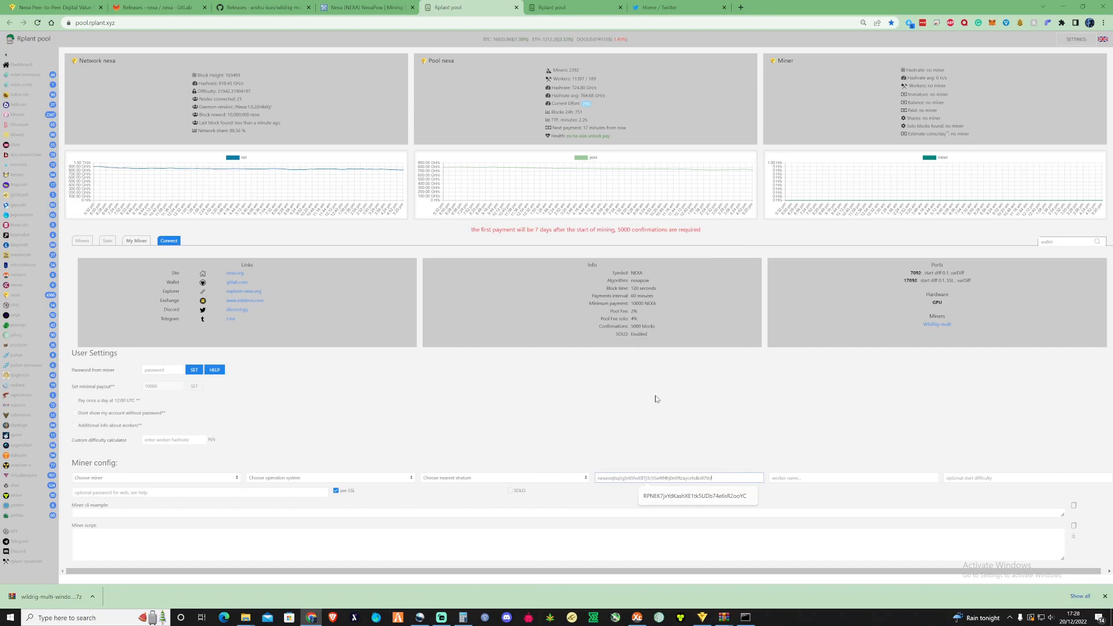
click(504, 476)
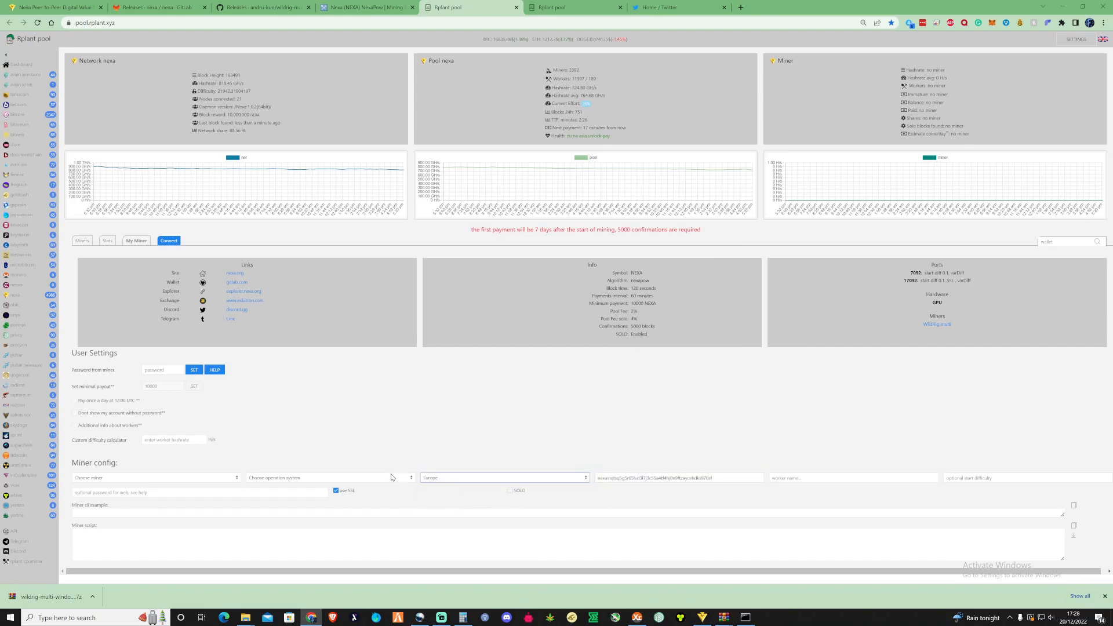
click(154, 477)
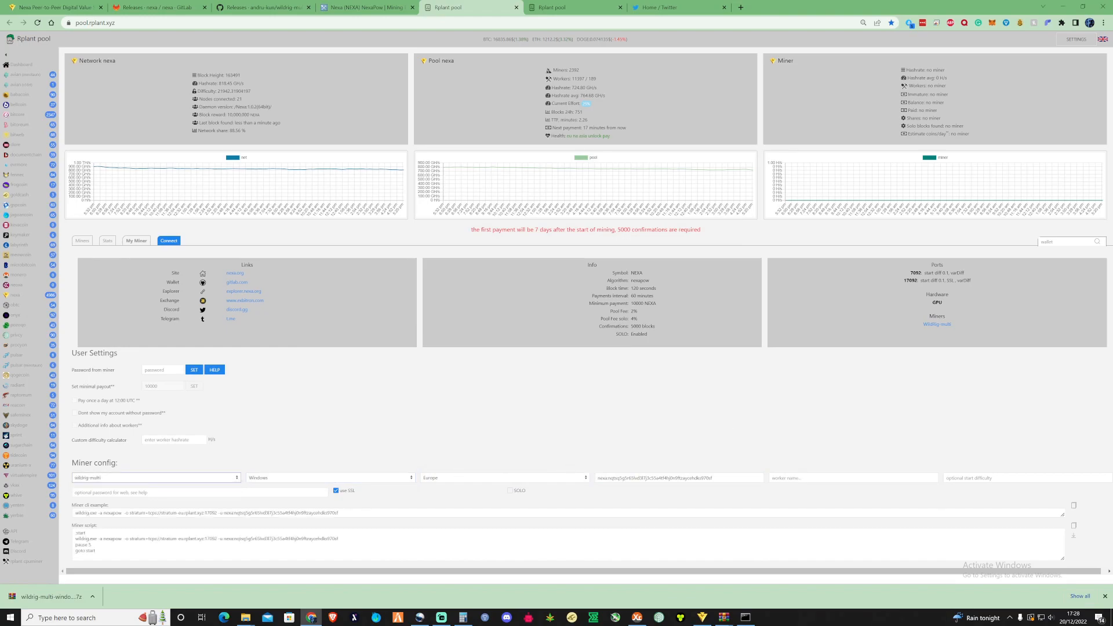
click(852, 478)
text(3080)
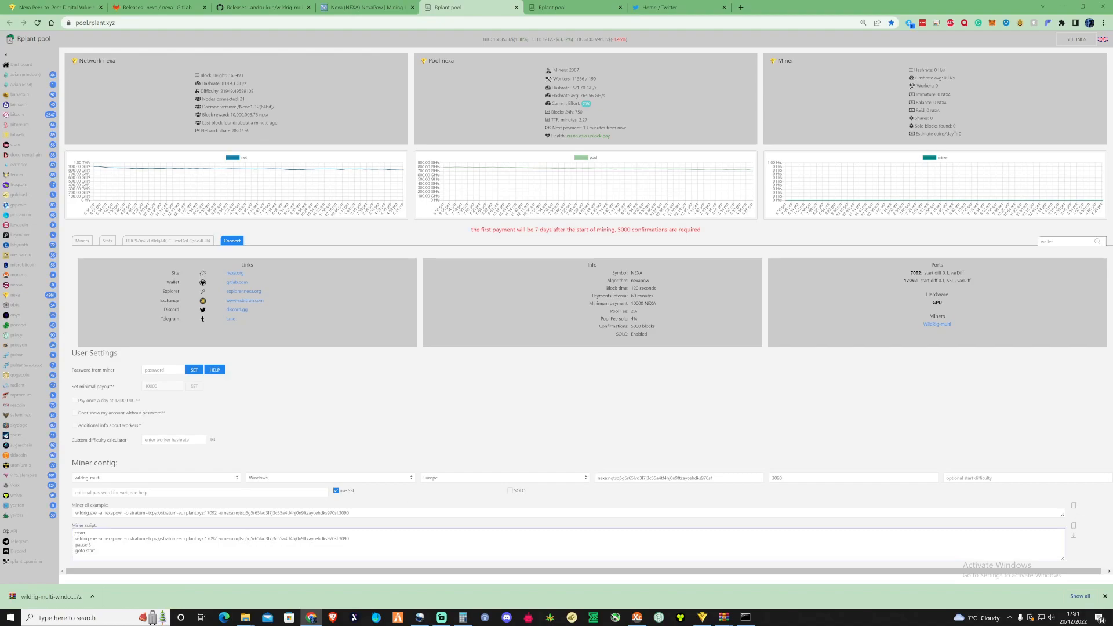
right_click(85, 543)
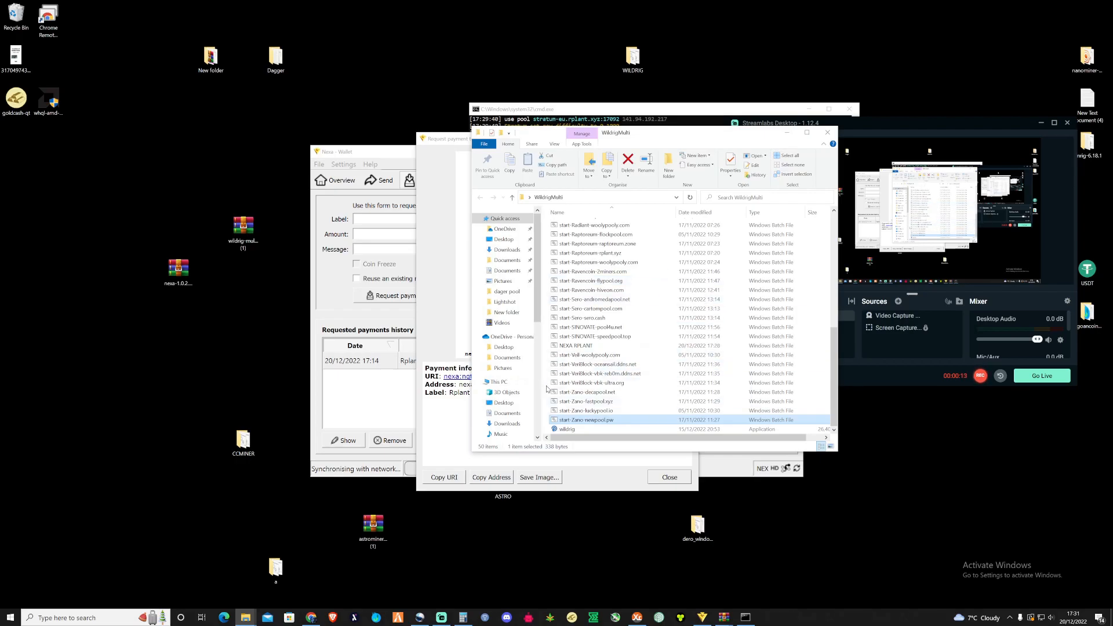
Create a new text document named NEXA in WildRigMulti and open it in Notepad
right_click(596, 441)
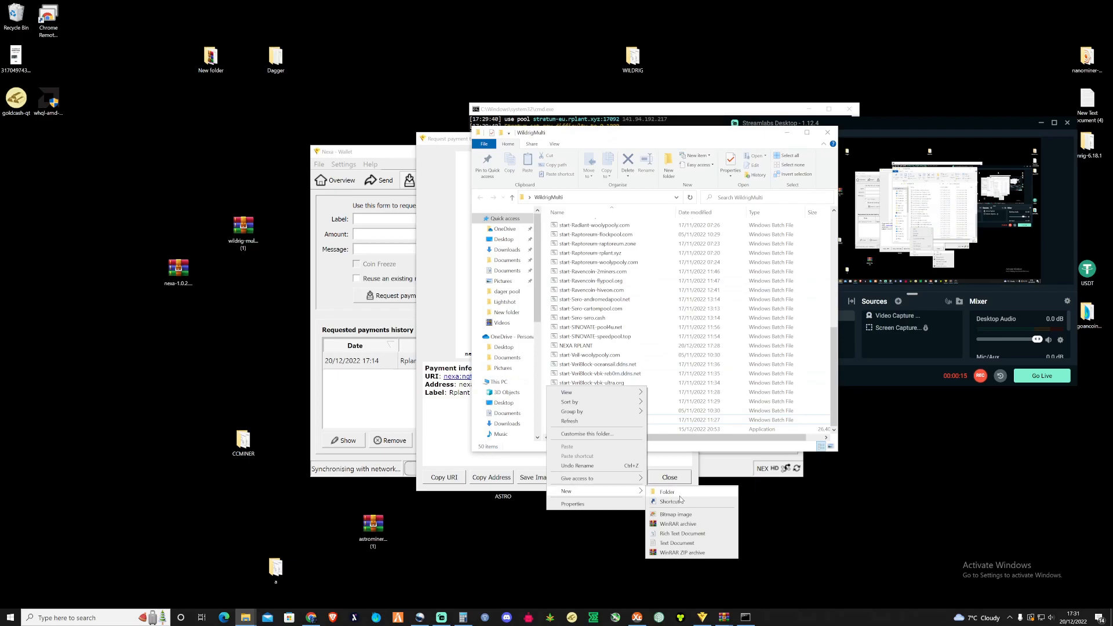
click(674, 543)
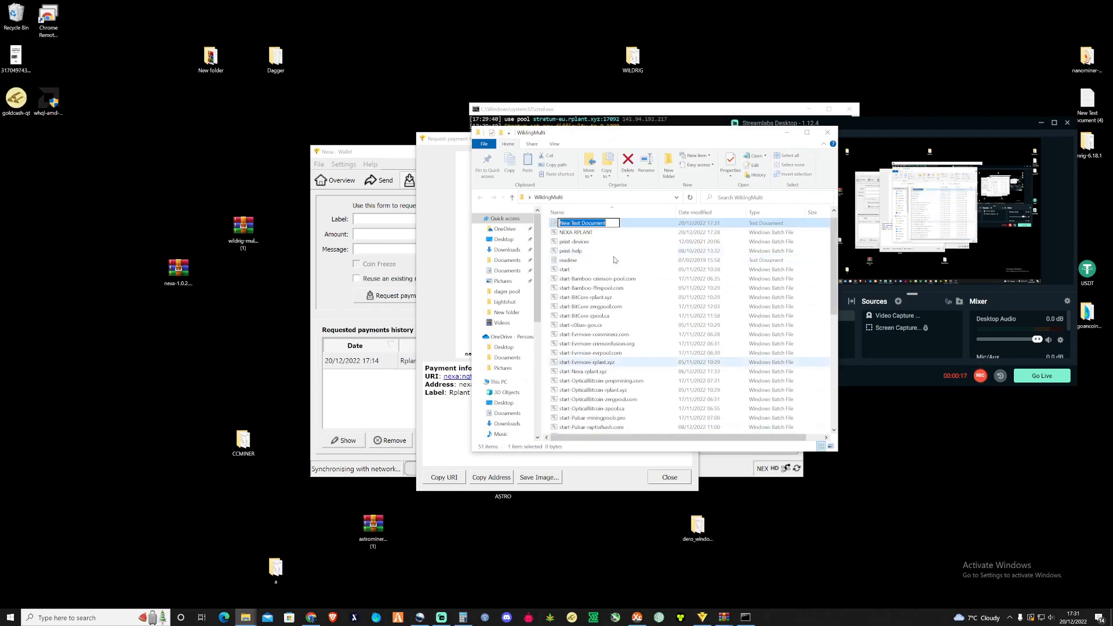
mouse_move(608, 242)
text(NEXA)
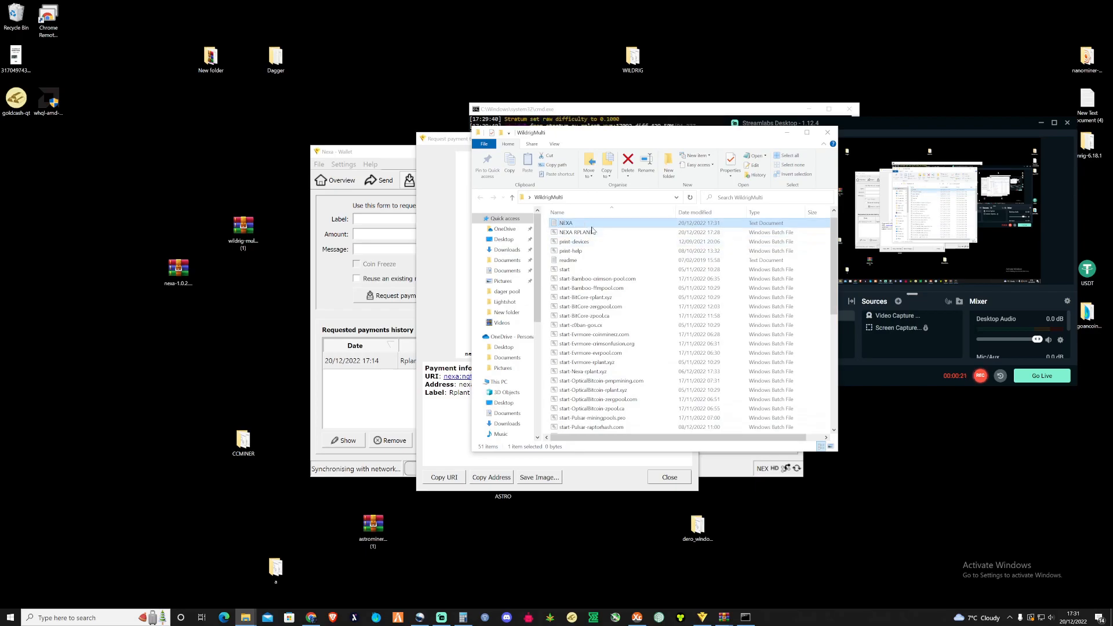
double_click(566, 222)
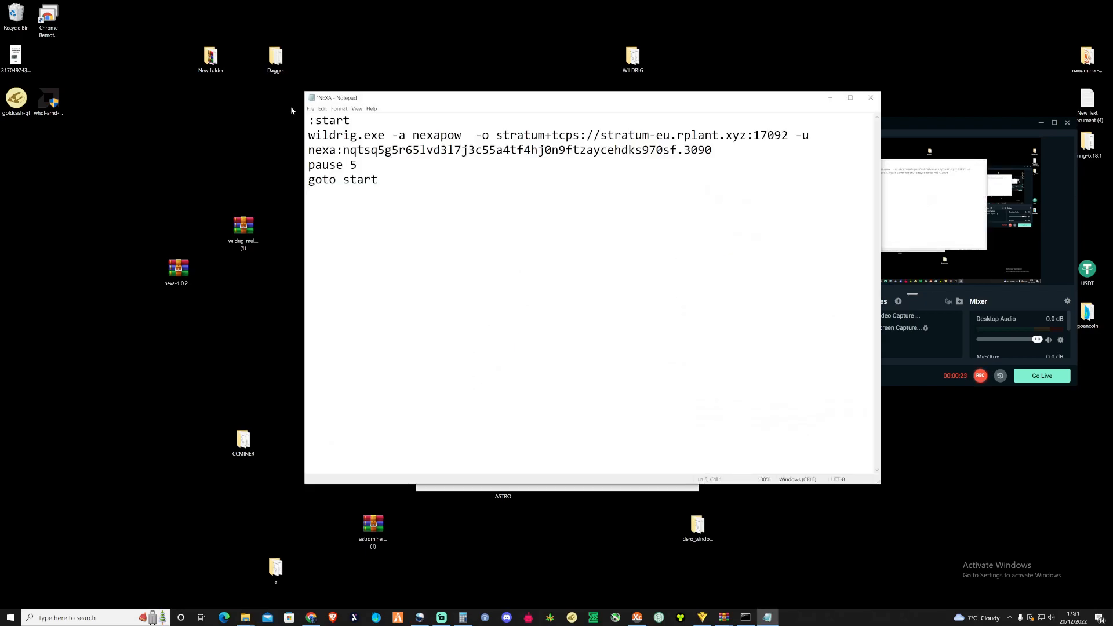
Save the pasted WildRig script as NEXA.bat in the WildRigMulti folder
click(311, 108)
text(NEXA.bat)
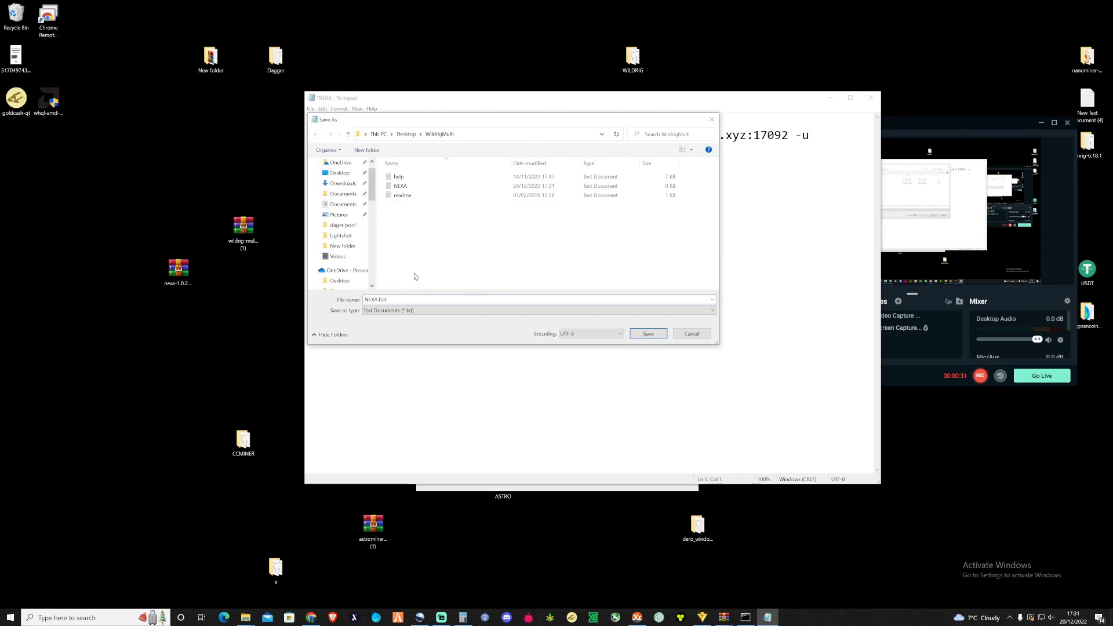
click(647, 334)
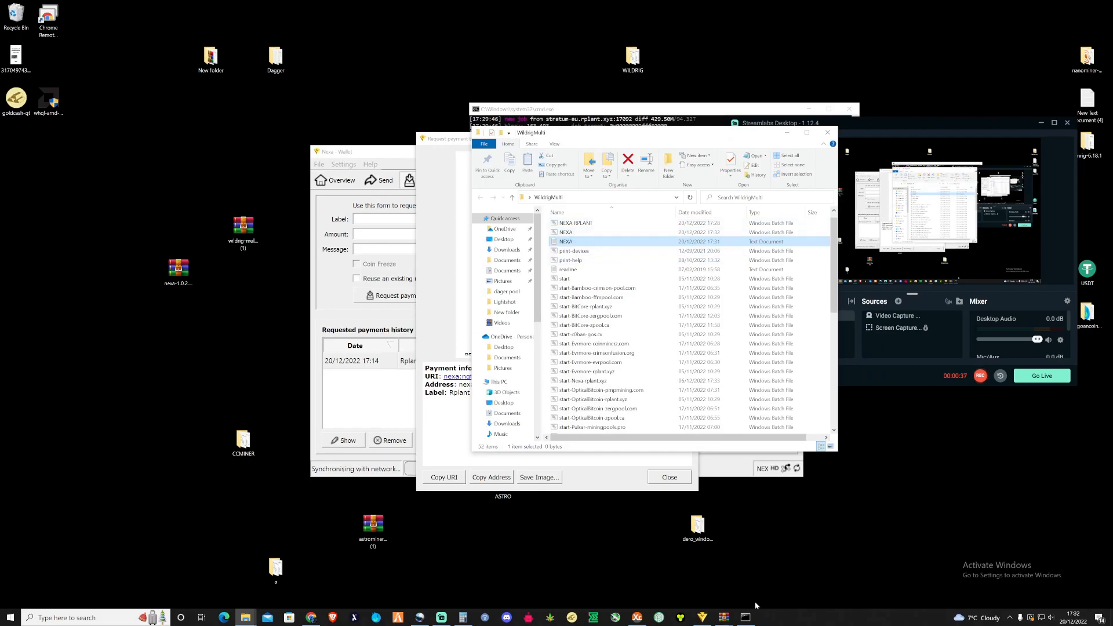
Run NEXA.bat so WildRig starts mining on stratum-eu.rplant.xyz with the RTX 3090
click(589, 361)
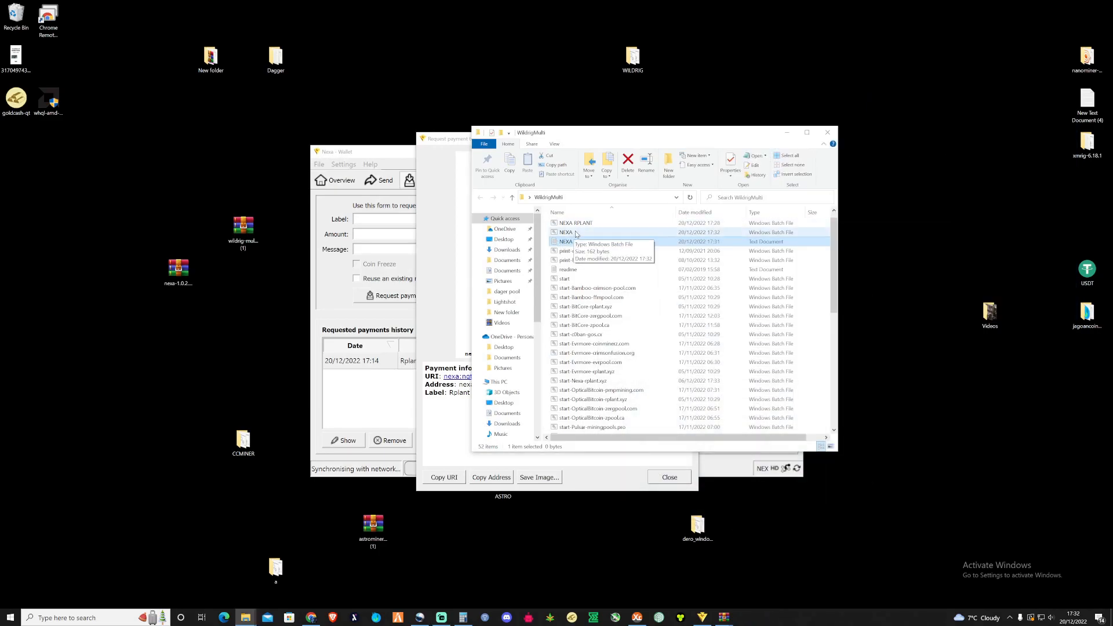
double_click(565, 232)
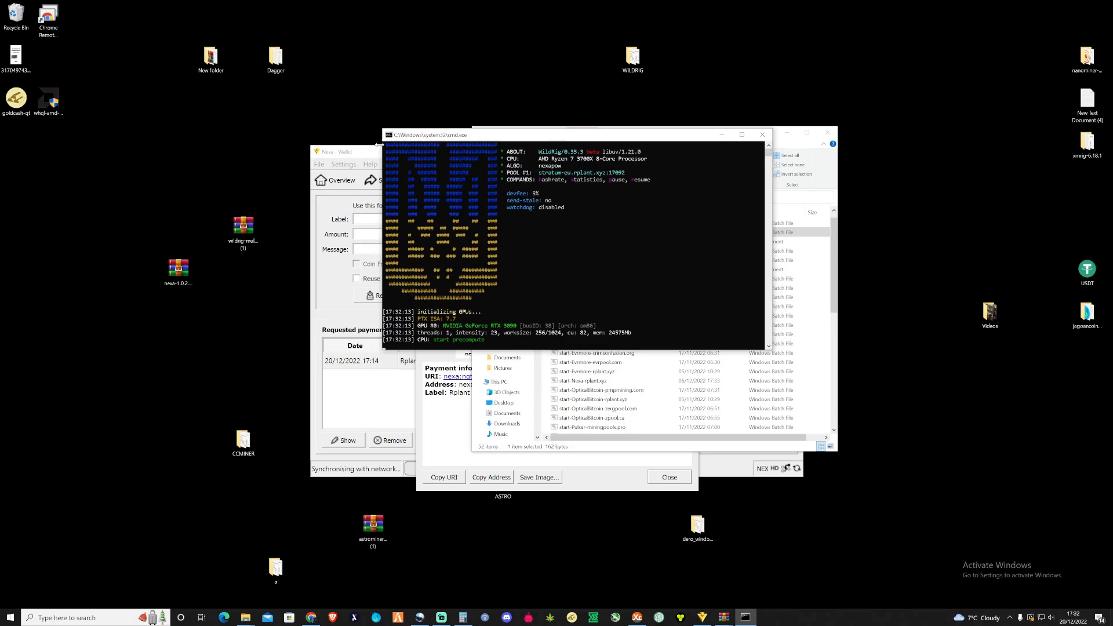
mouse_move(385, 403)
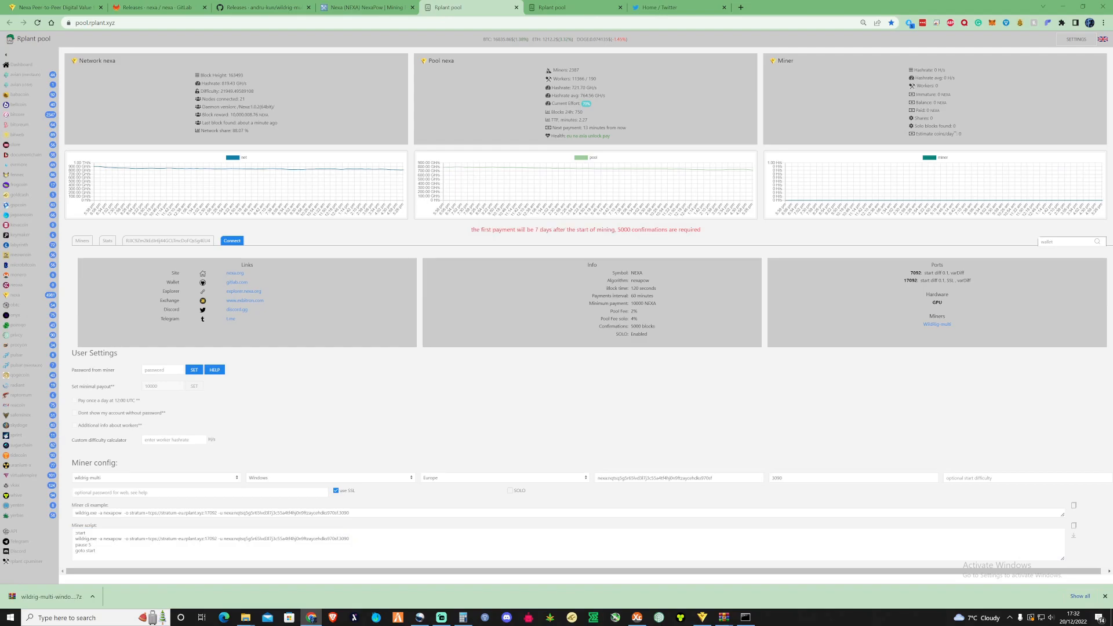
mouse_move(712, 454)
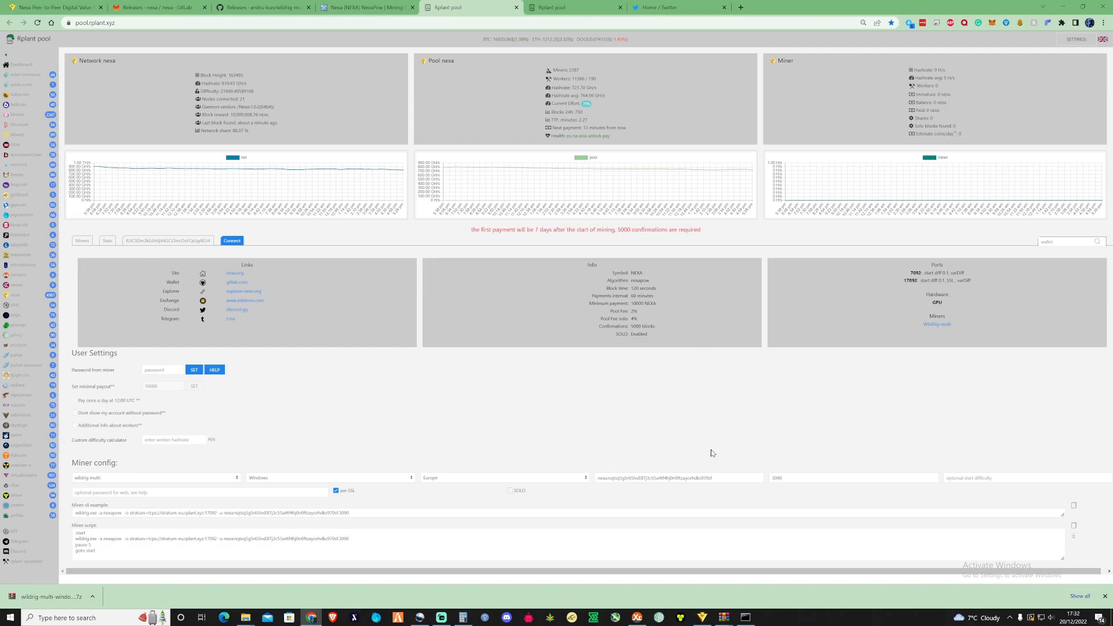
Select the whole wallet address to look up its miner stats on Rplant
triple_click(678, 476)
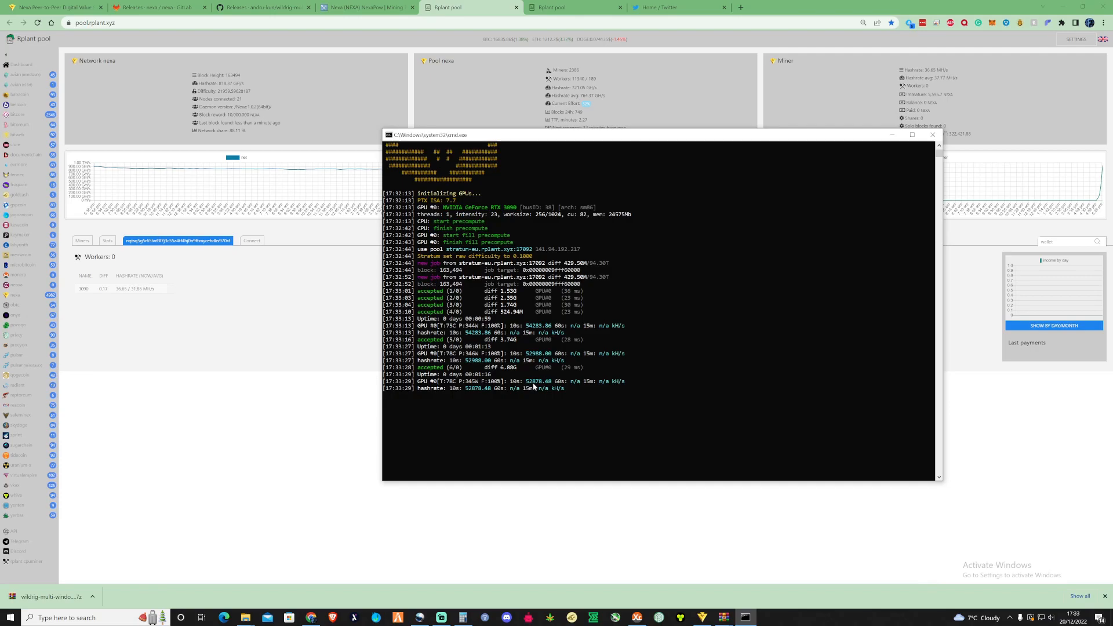
mouse_move(535, 387)
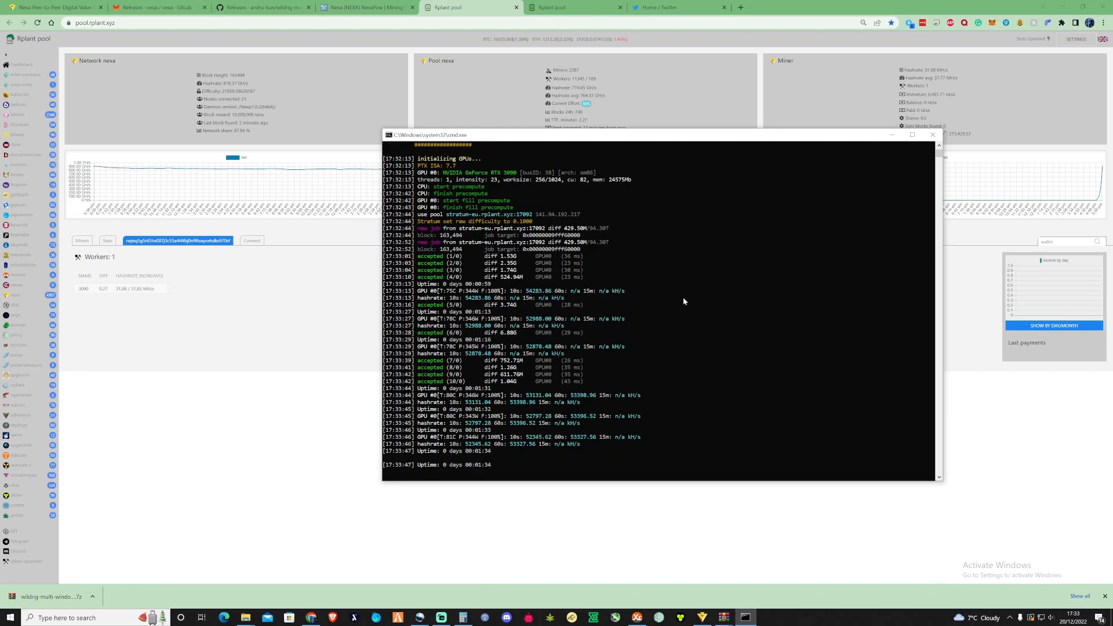
Minimise the WildRig console so the Rplant page shows the 3090 worker's hashrate
scroll(down, 3)
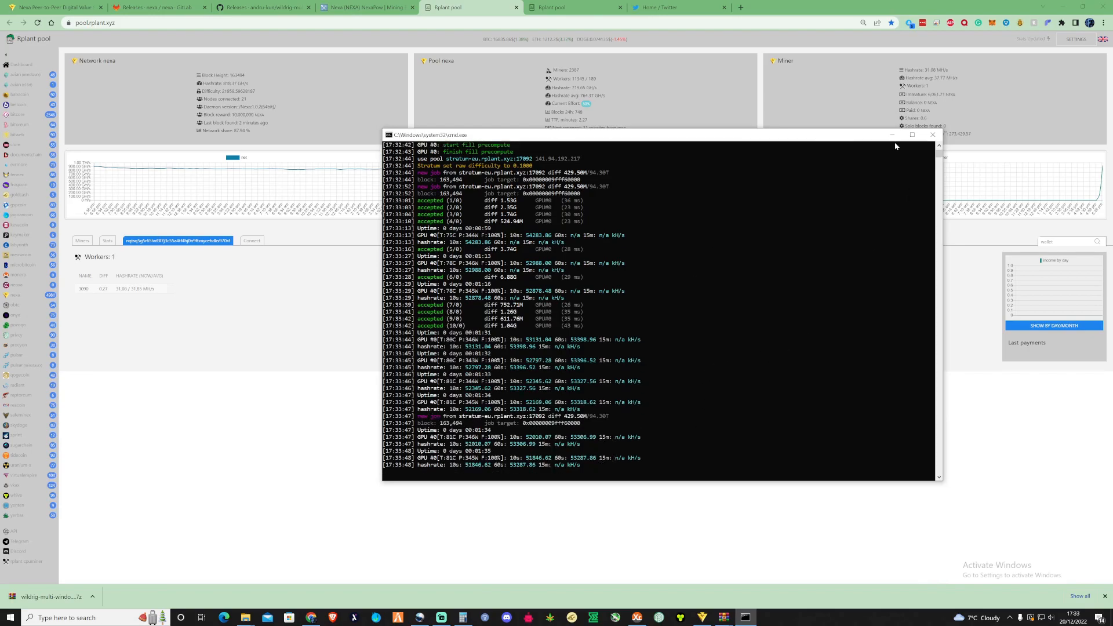
mouse_move(893, 135)
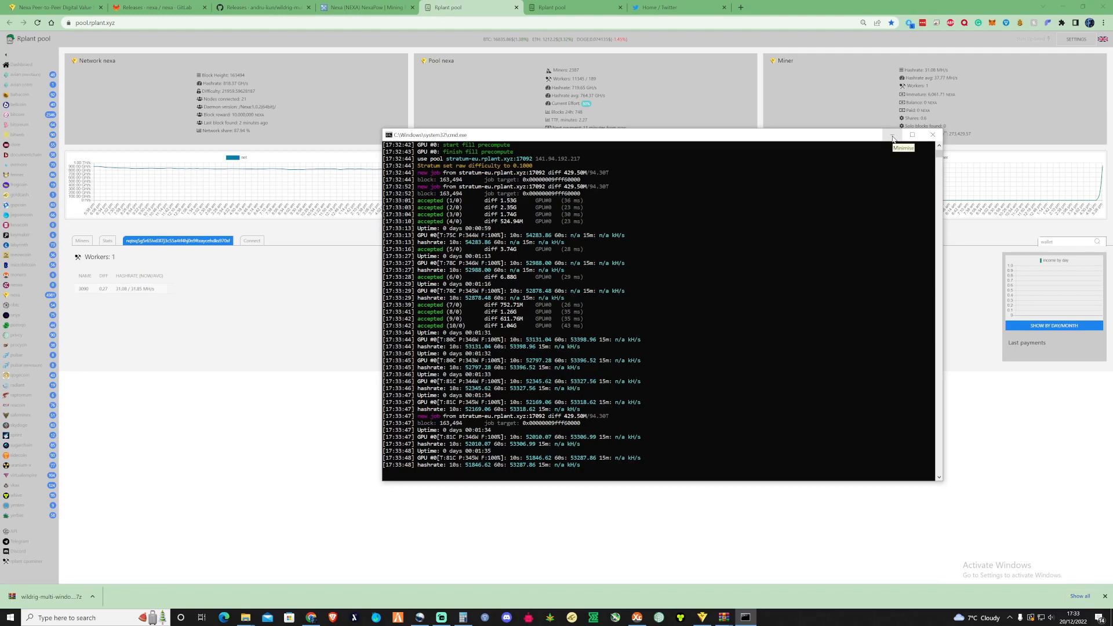
mouse_move(891, 143)
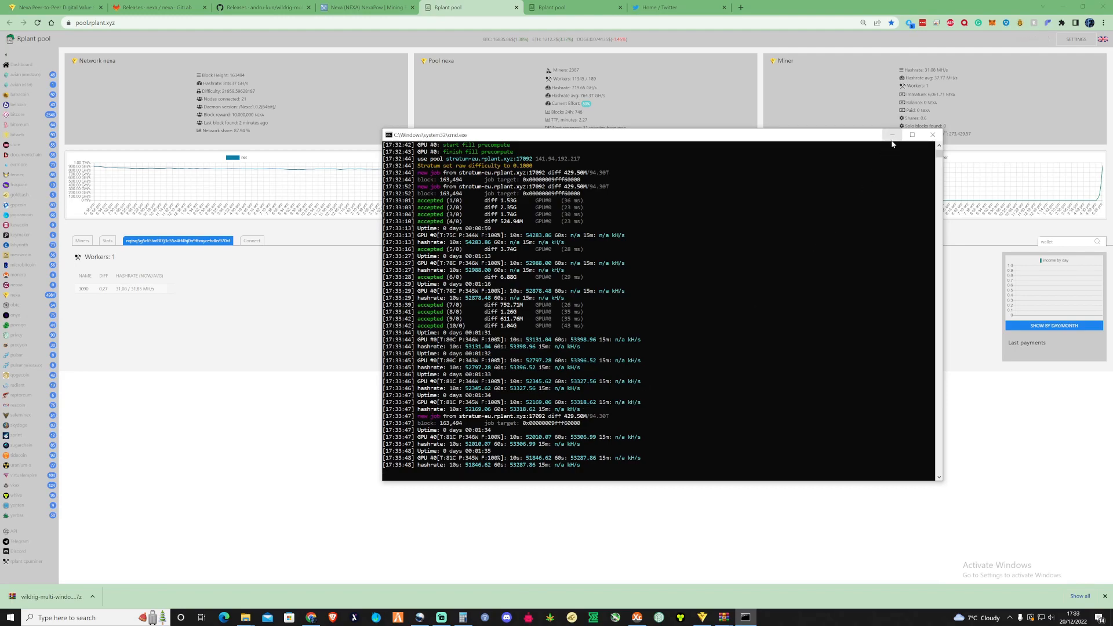
mouse_move(893, 138)
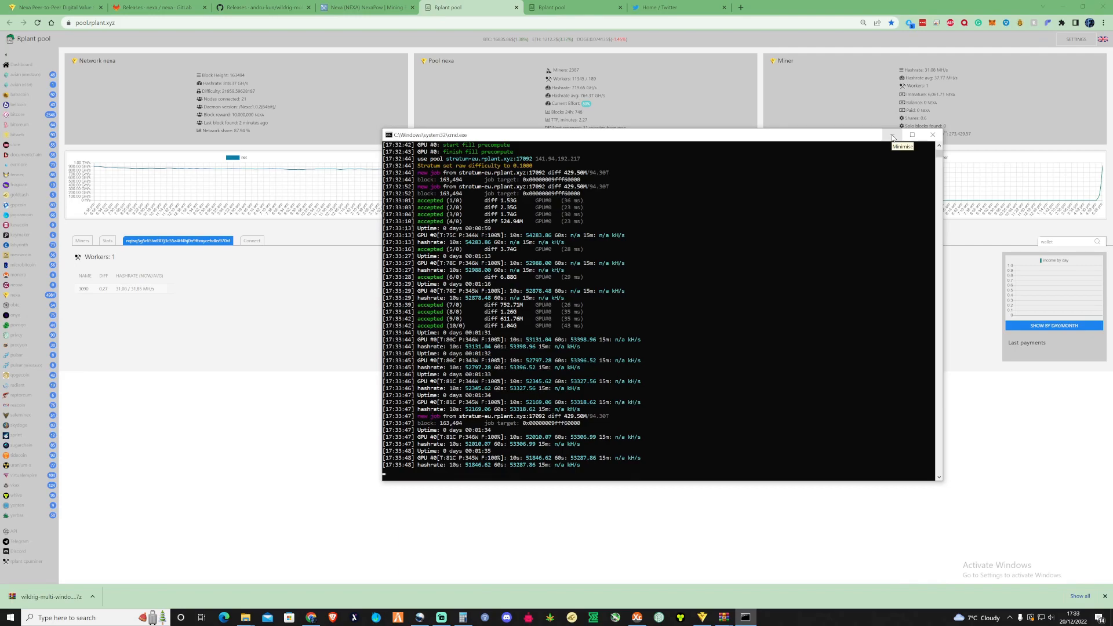
click(893, 134)
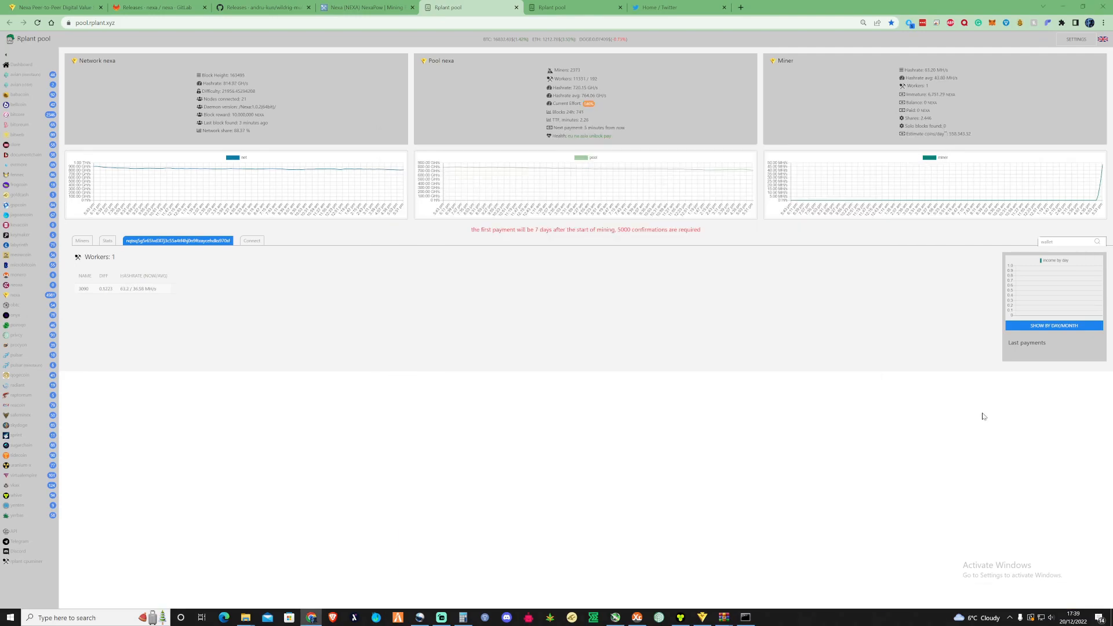